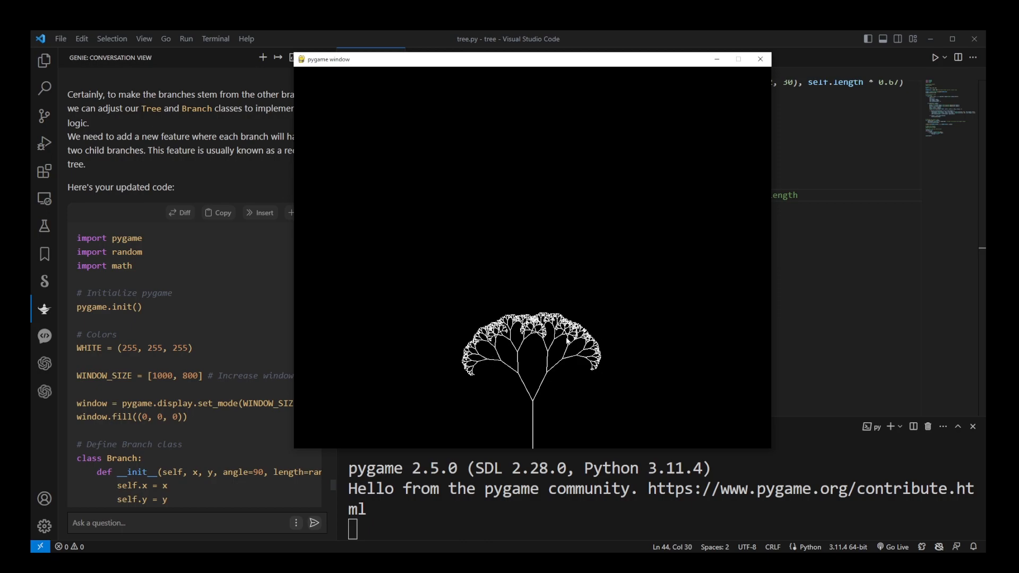
mouse_move(537, 358)
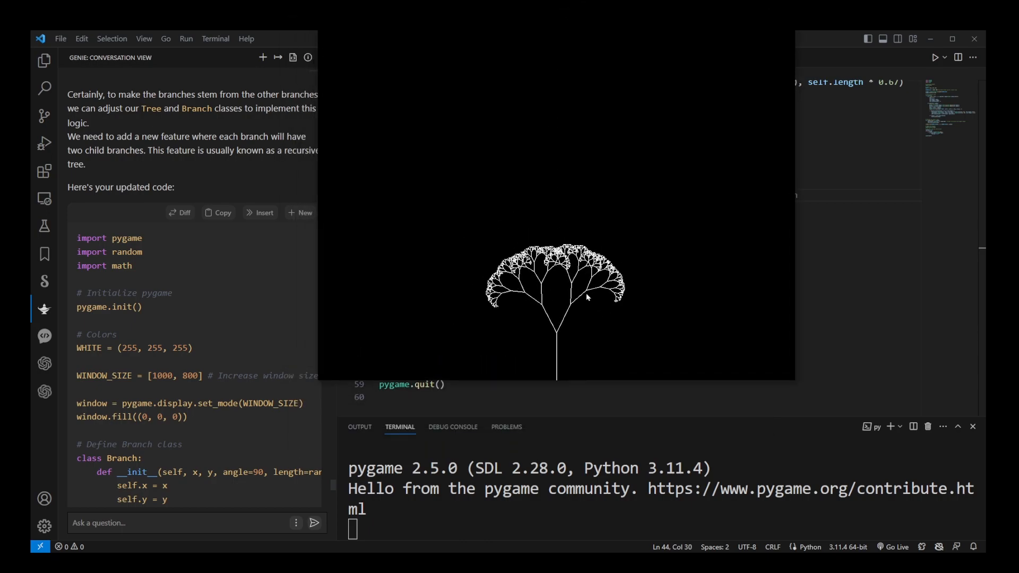
mouse_move(605, 318)
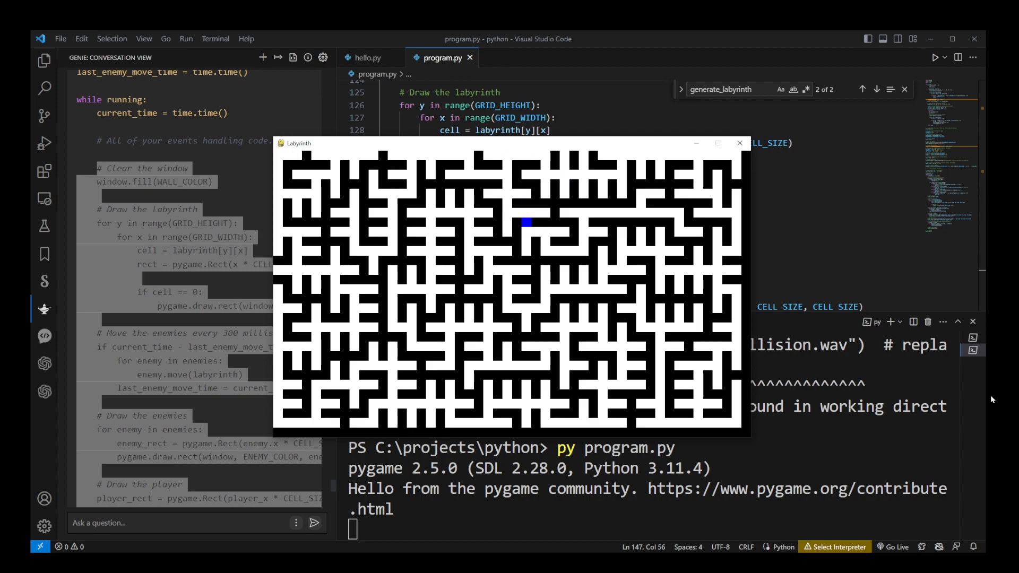
- Create a new 'tree' folder under C:\projects and open it as the VS Code workspace
left_click(739, 143)
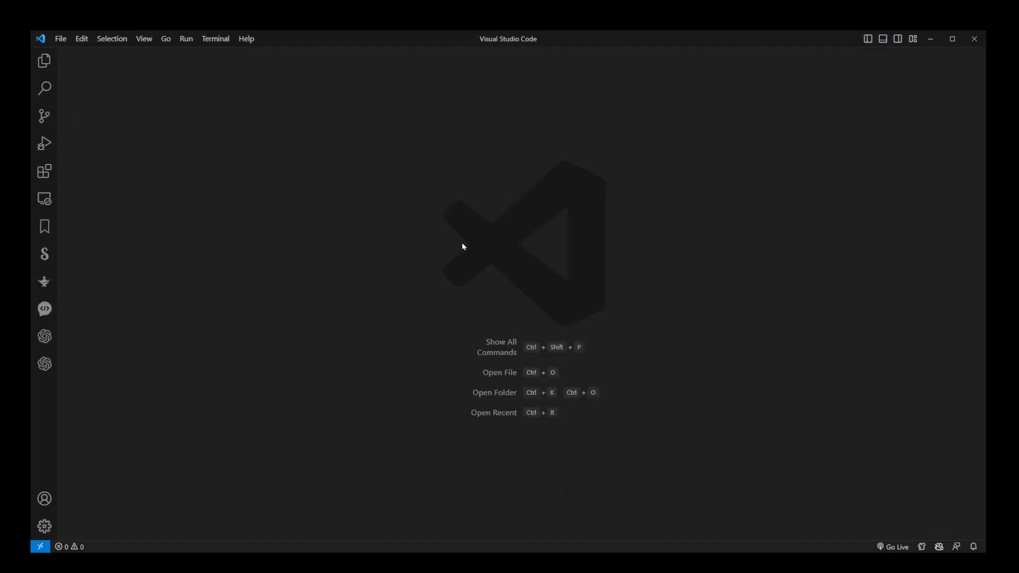
left_click(60, 38)
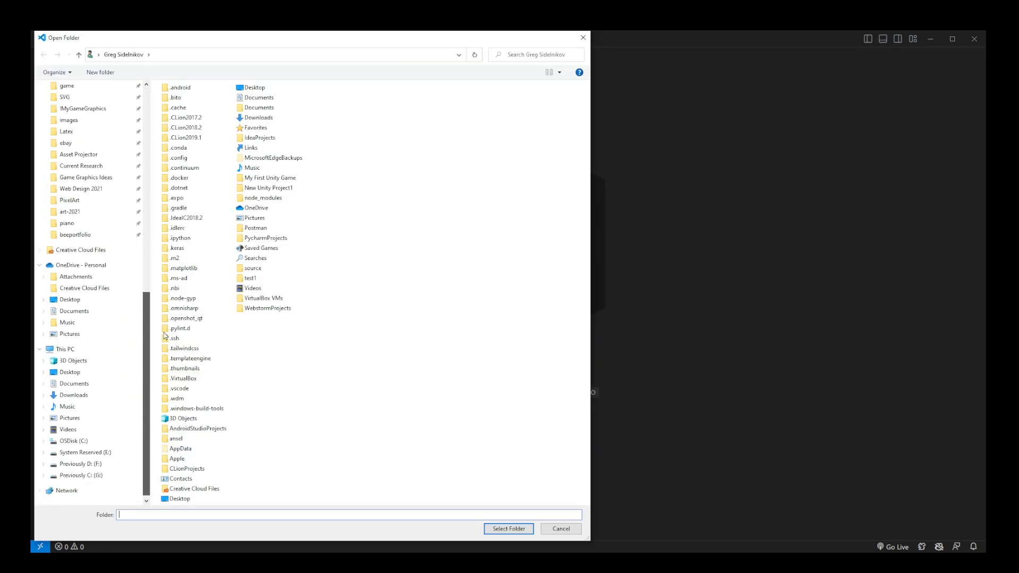
left_click(72, 440)
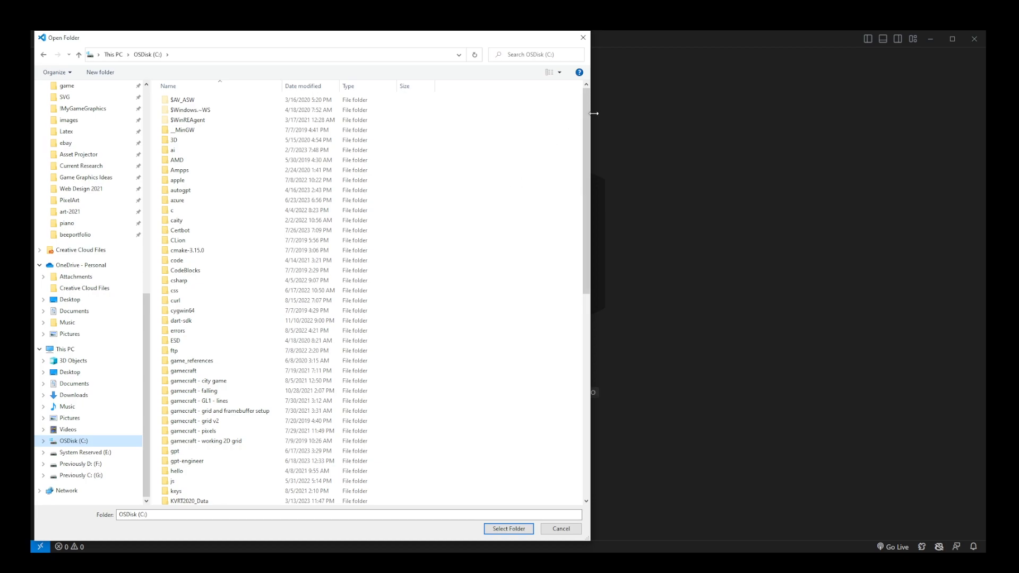
scroll("down", 3)
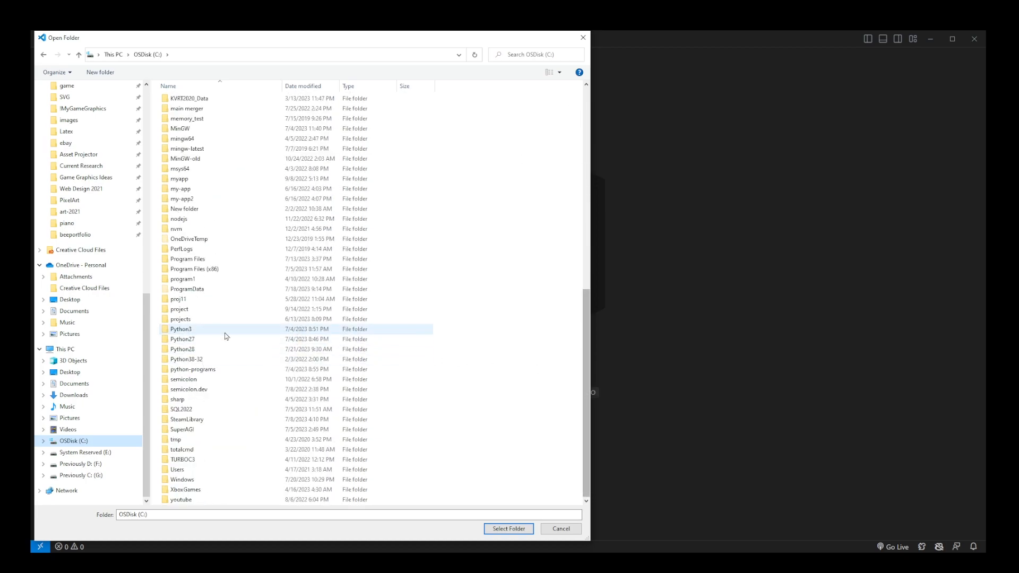
double_click(180, 319)
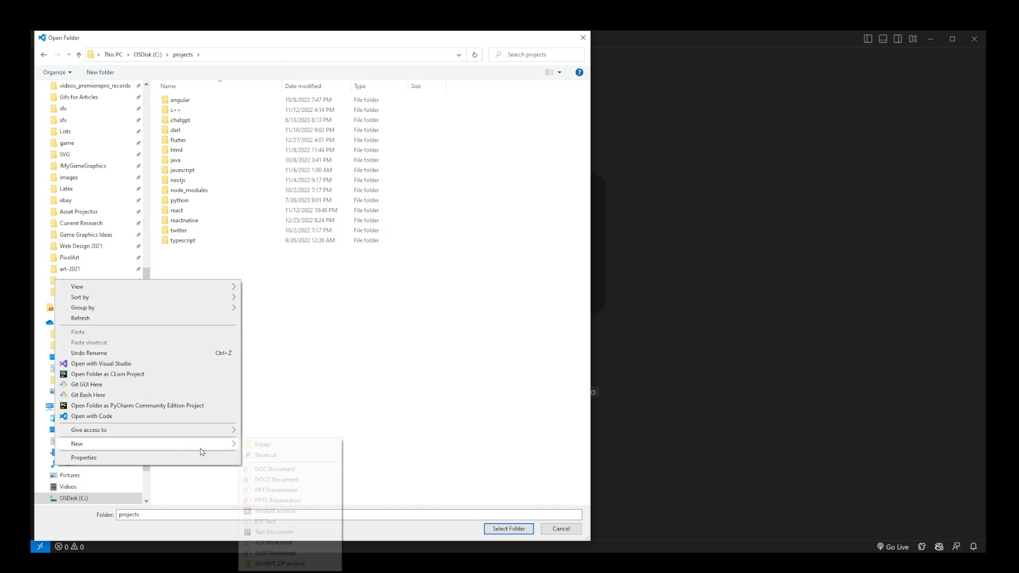
left_click(264, 445)
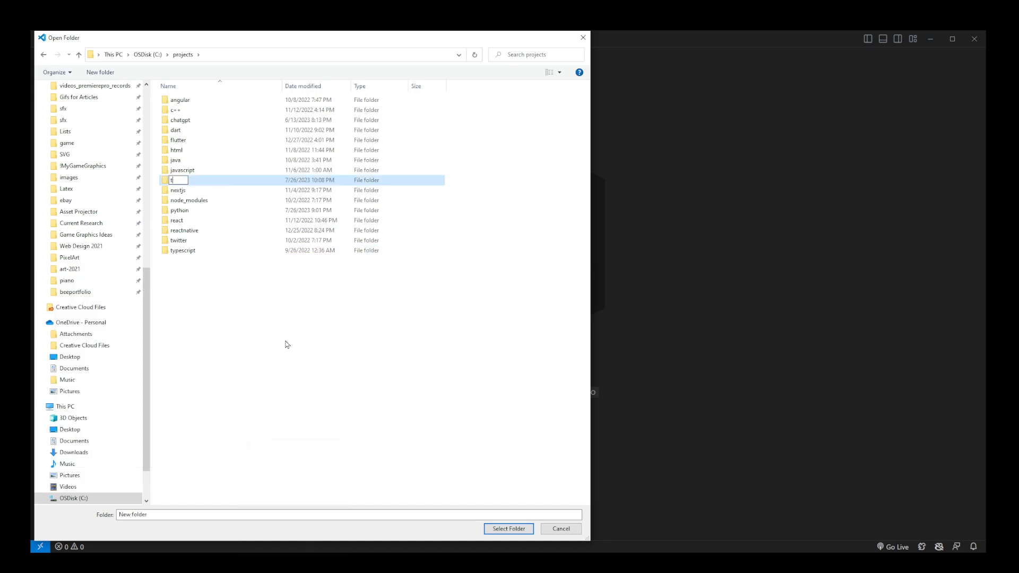
type("ree")
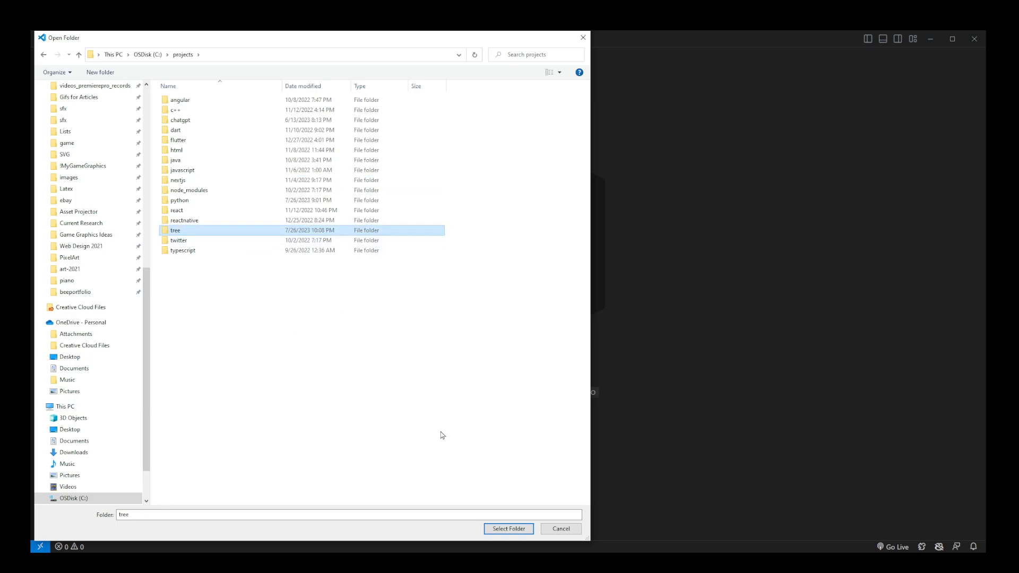
left_click(509, 529)
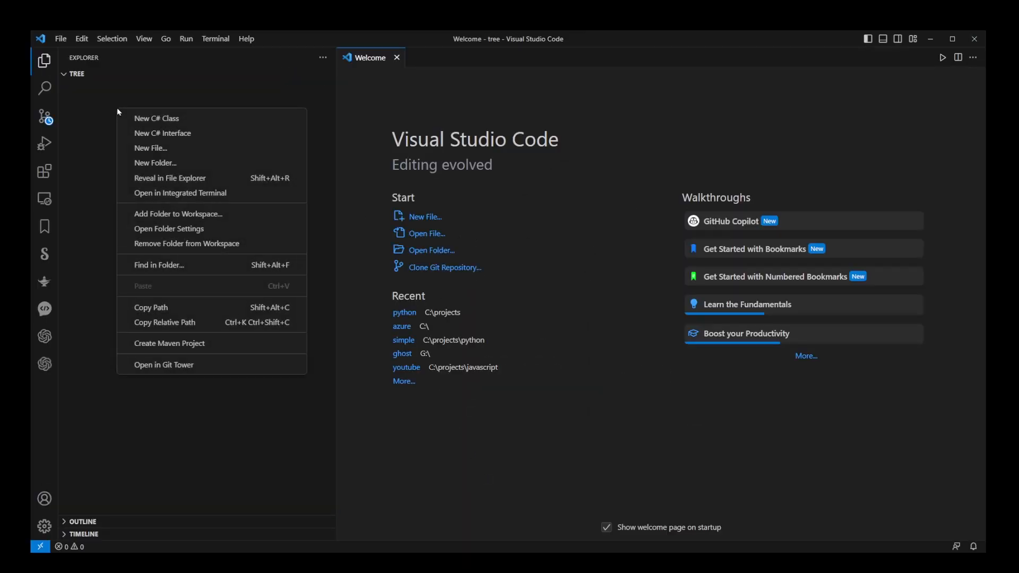
- Add an empty tree.py file to the TREE folder and dismiss the deprecated-extensions notice
left_click(150, 148)
type("tree.py")
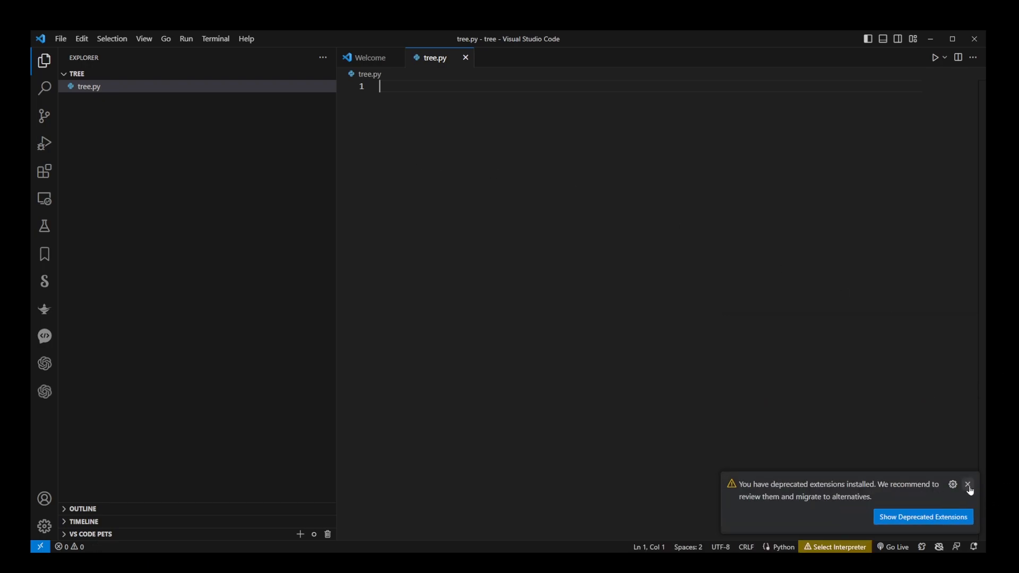
left_click(968, 484)
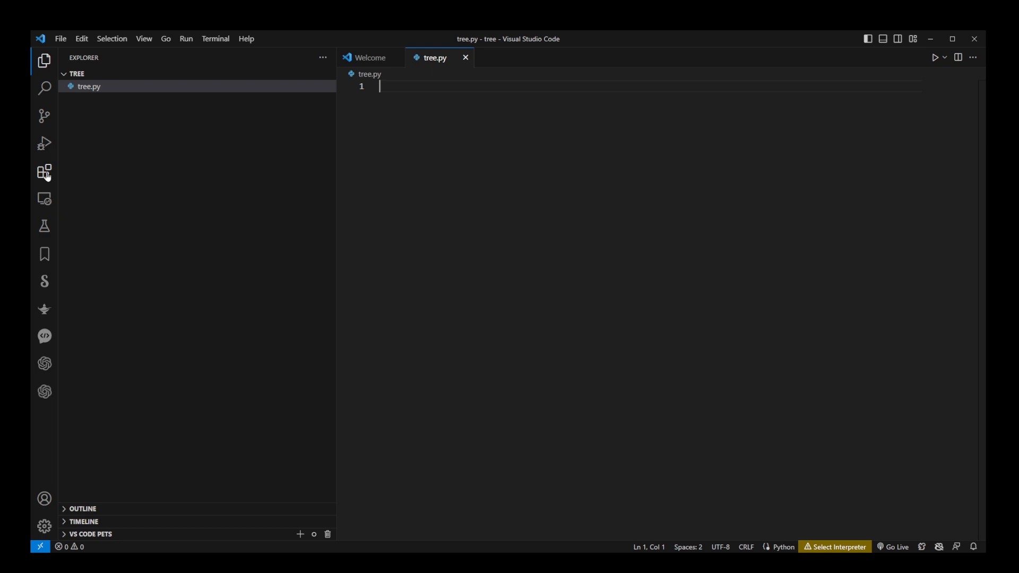
- Look up the ChatGPT - Genie AI extension, confirm it is enabled, and hide the sidebar
left_click(44, 171)
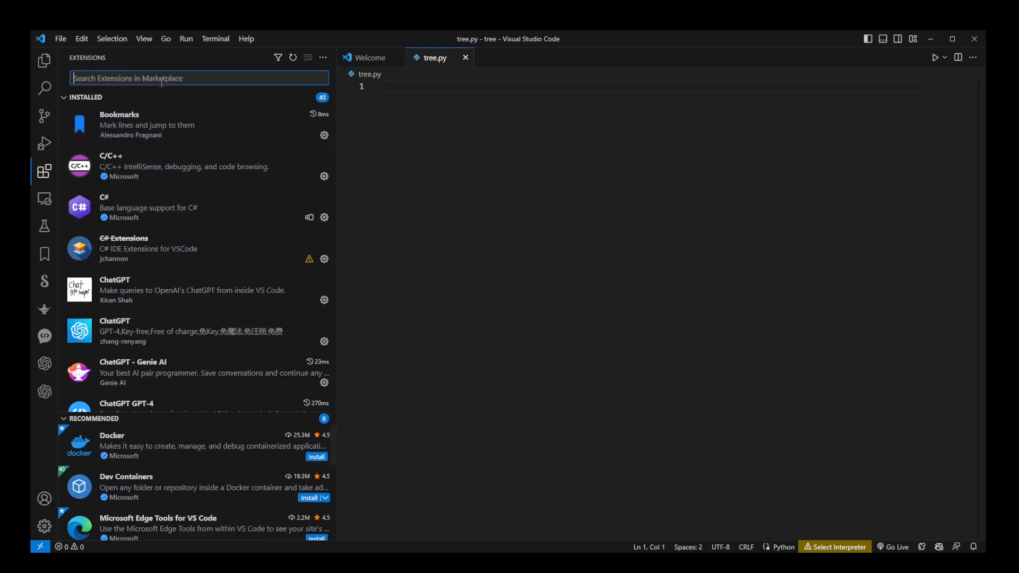
type("genie ai")
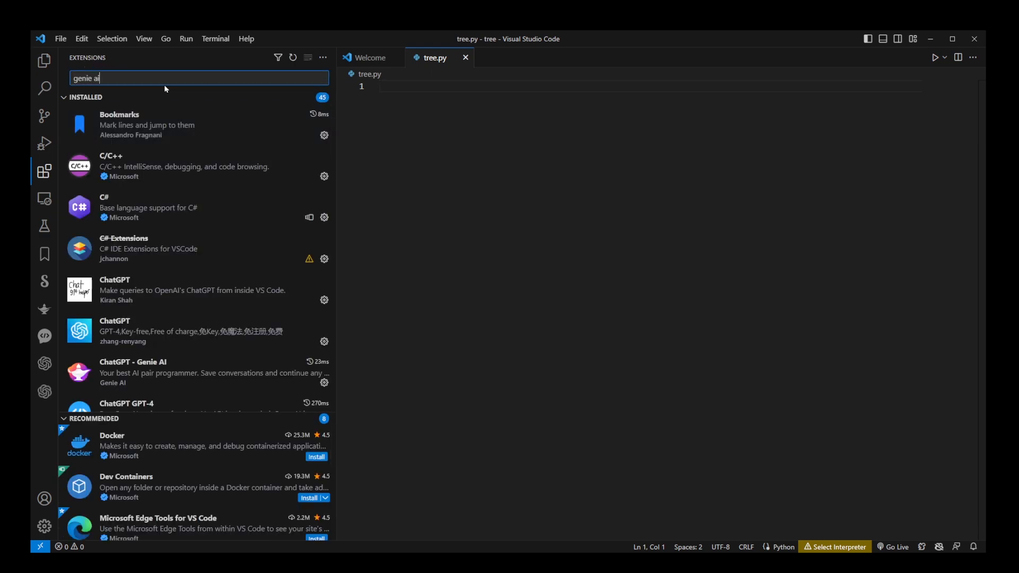
key("Enter")
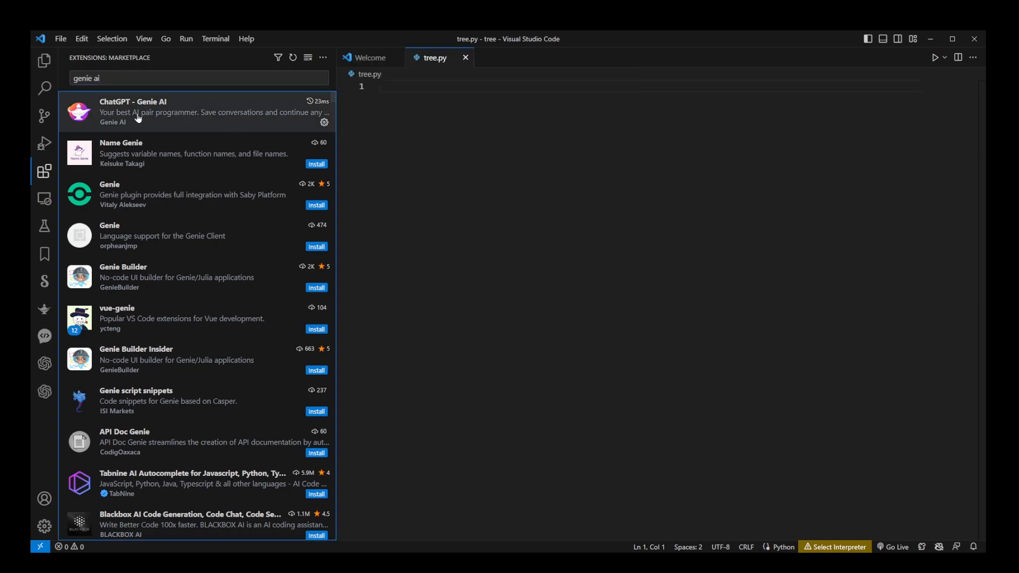
left_click(134, 110)
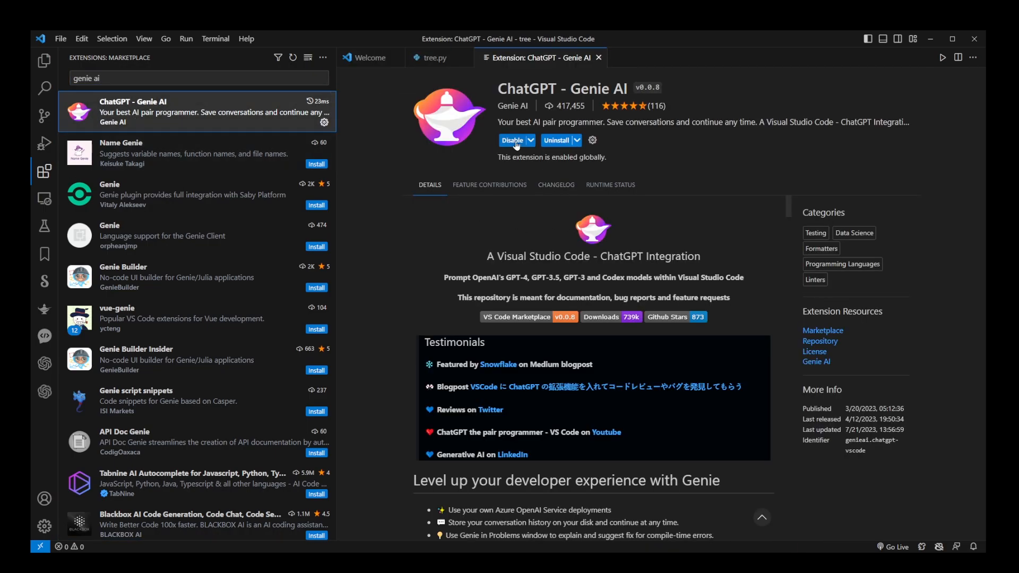
mouse_move(557, 140)
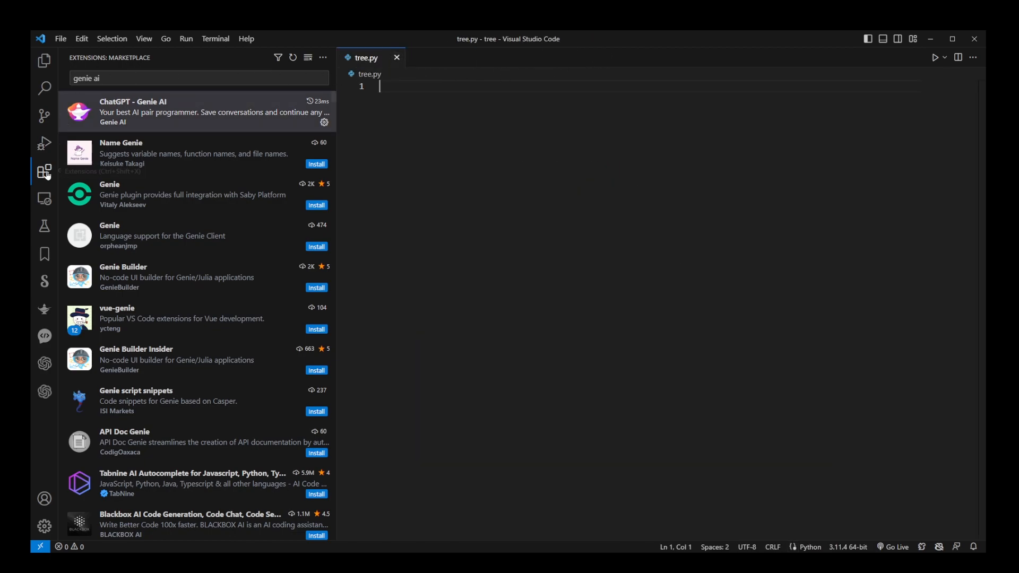
left_click(44, 172)
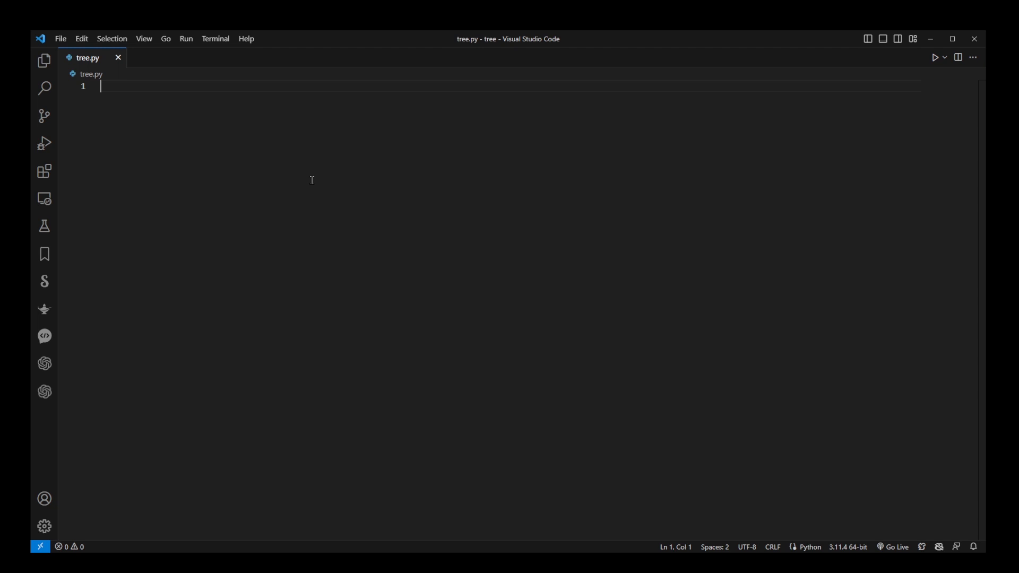
- Write 'import pygame' in tree.py, save it, and ask Genie to explain the line
type("import pygame")
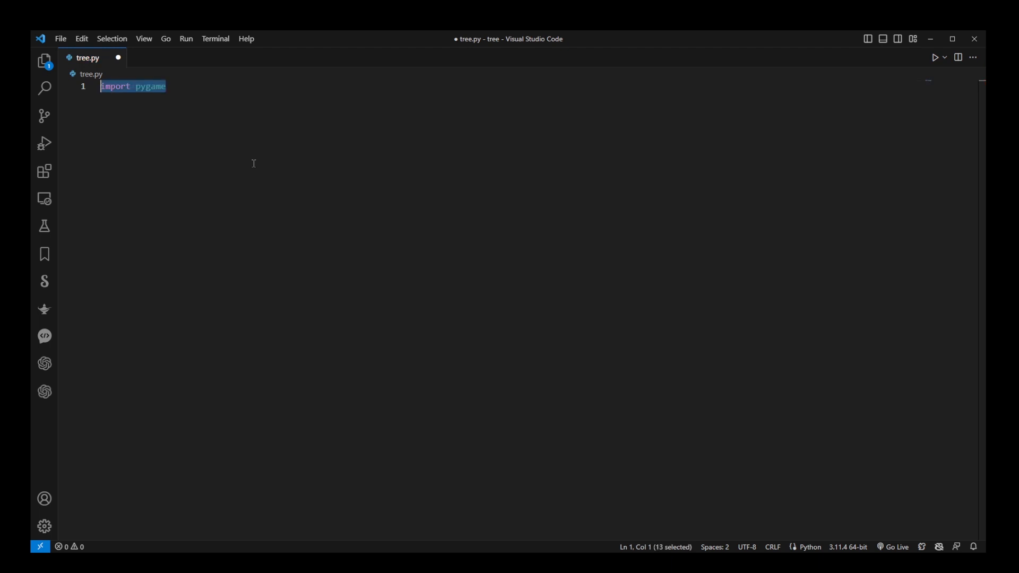
key("ctrl+s")
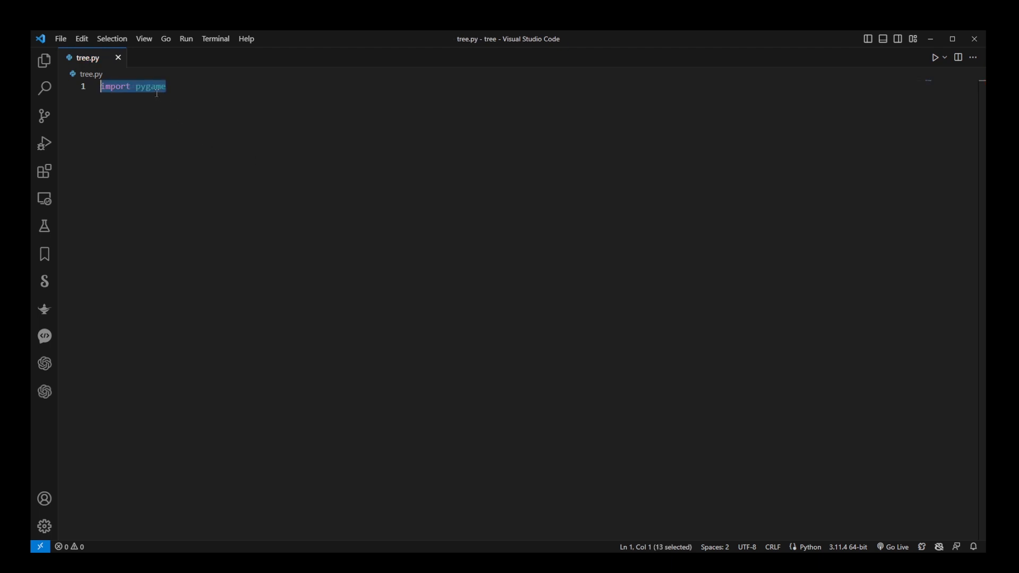
right_click(133, 86)
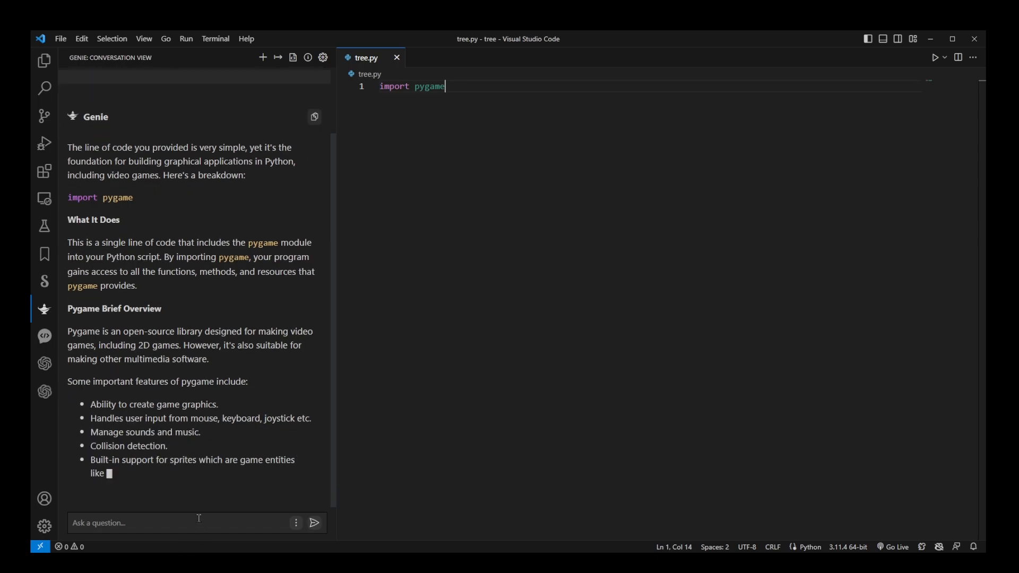
- Read Genie's explanation, highlighting the bullets listing pygame's features
scroll("down", 3)
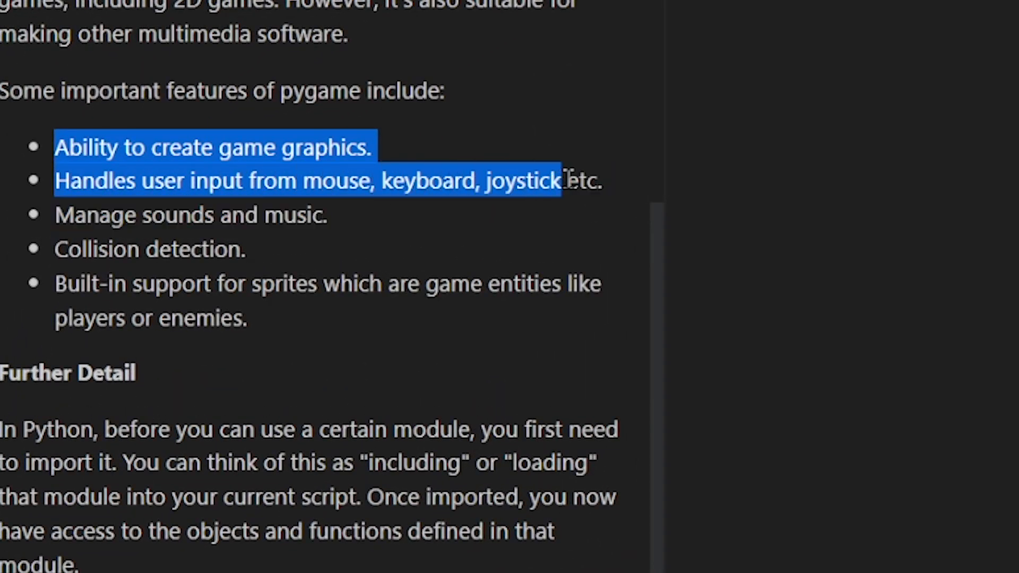
left_click_drag(565, 181, 319, 214)
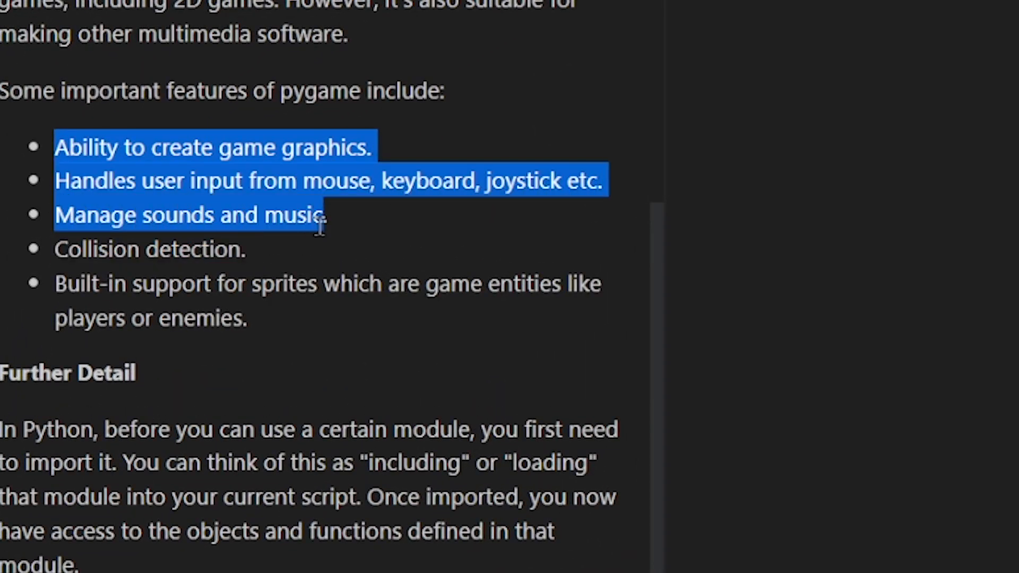
left_click_drag(319, 227, 245, 250)
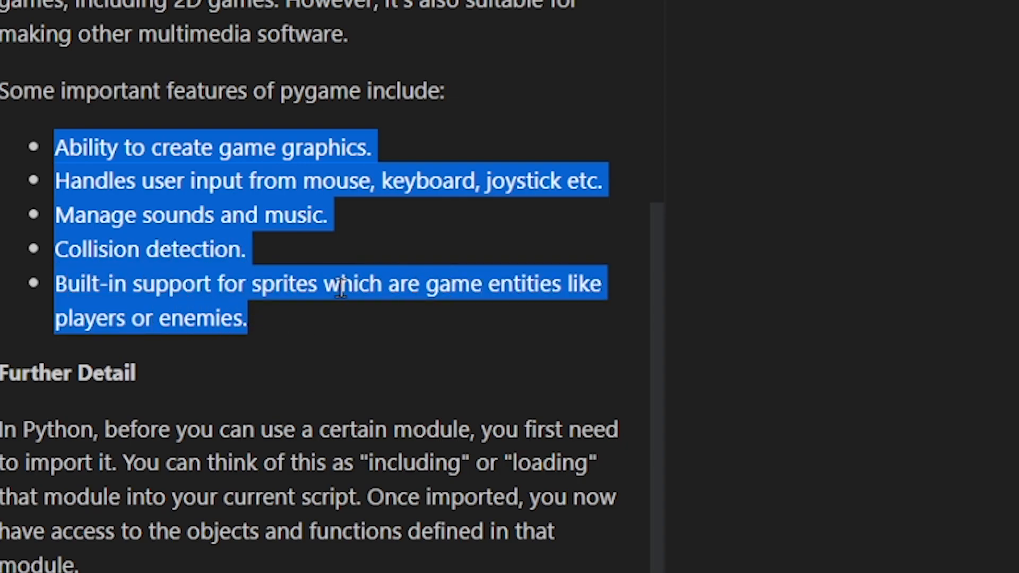
scroll("down", 3)
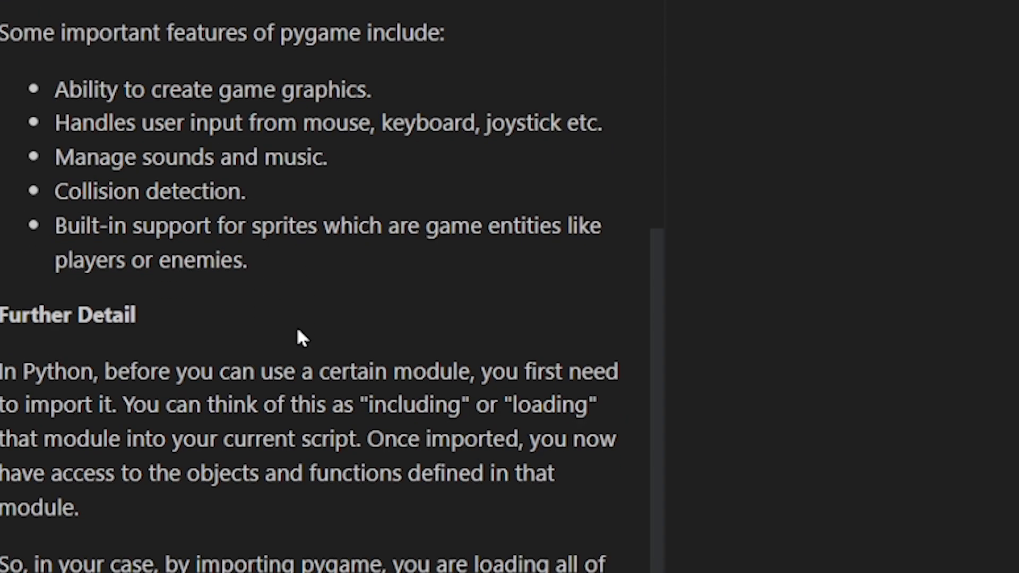
scroll("down", 3)
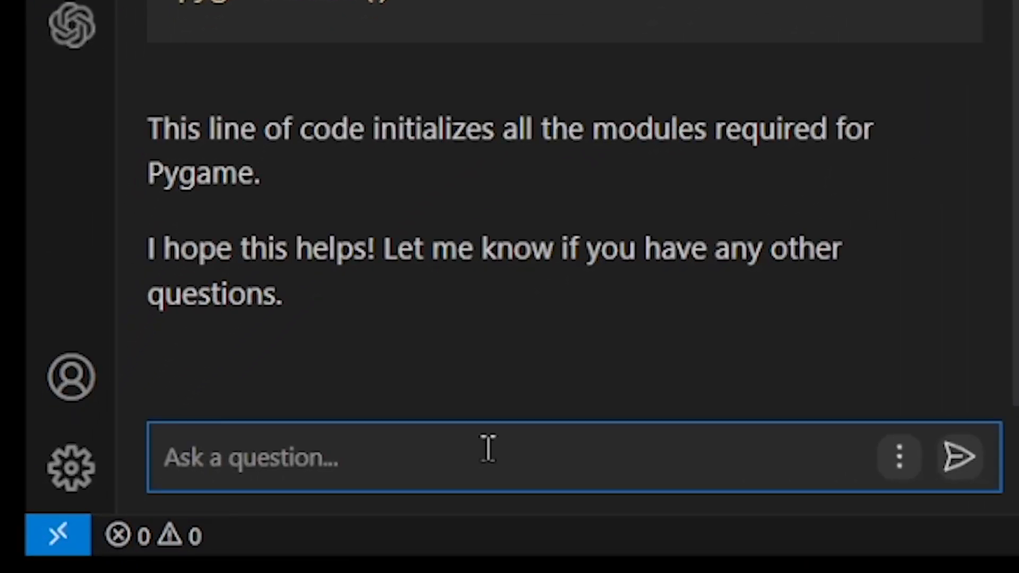
- Send Genie a prompt for a function showing a 100x100 grid of random red, orange, blue 2-pixel cells
type("w")
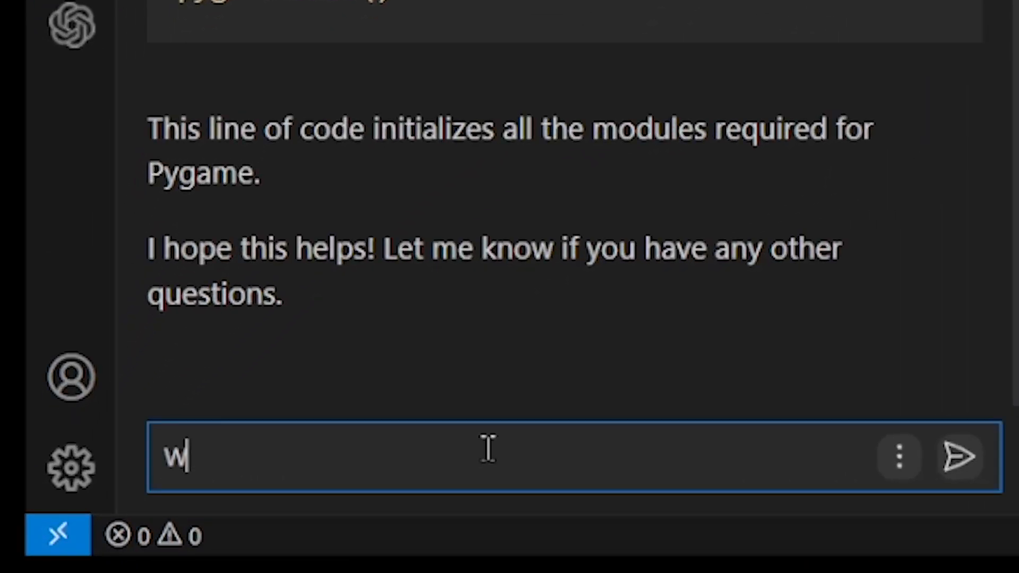
type("rite a function that")
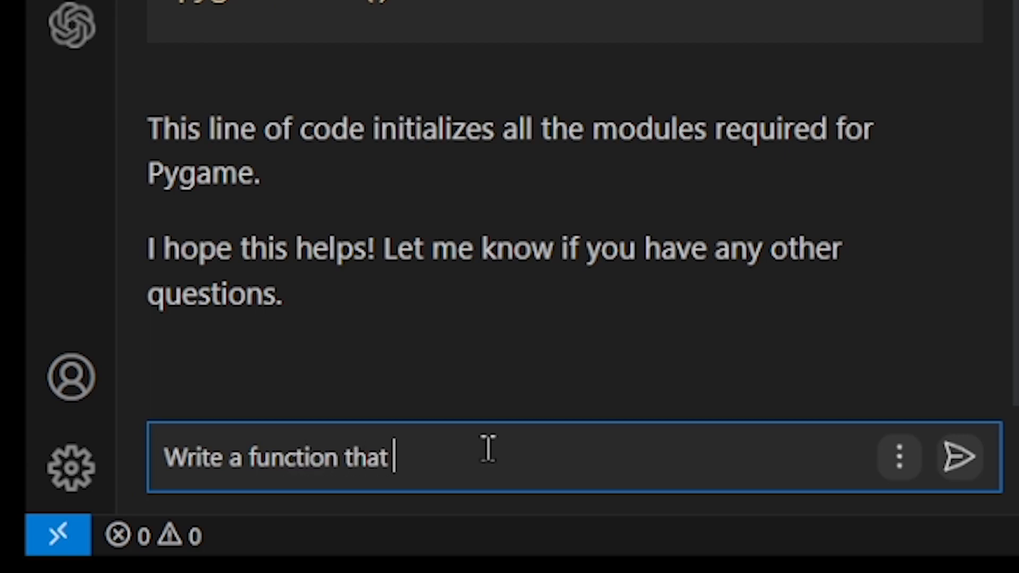
type("displays")
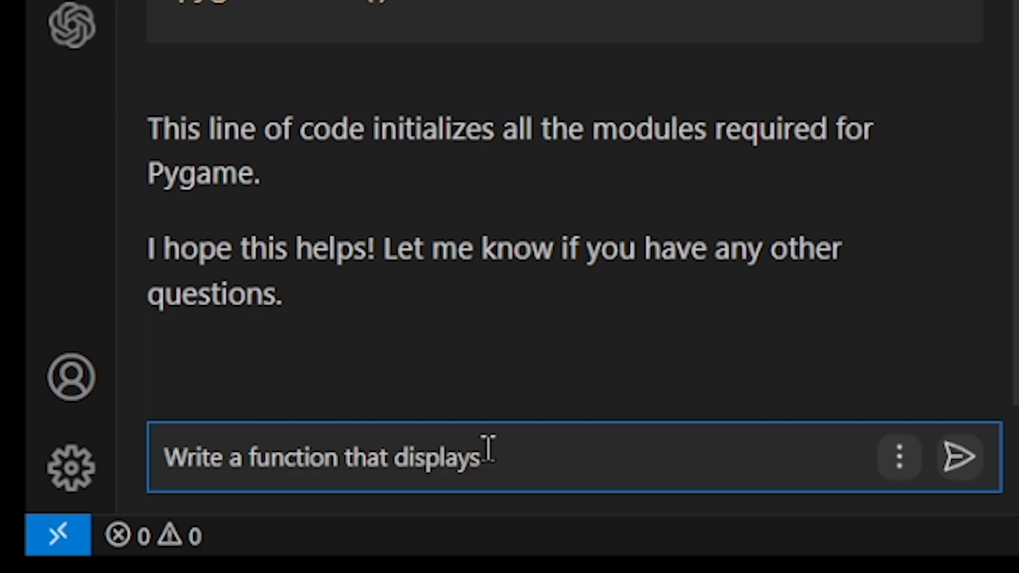
type("a 100 b")
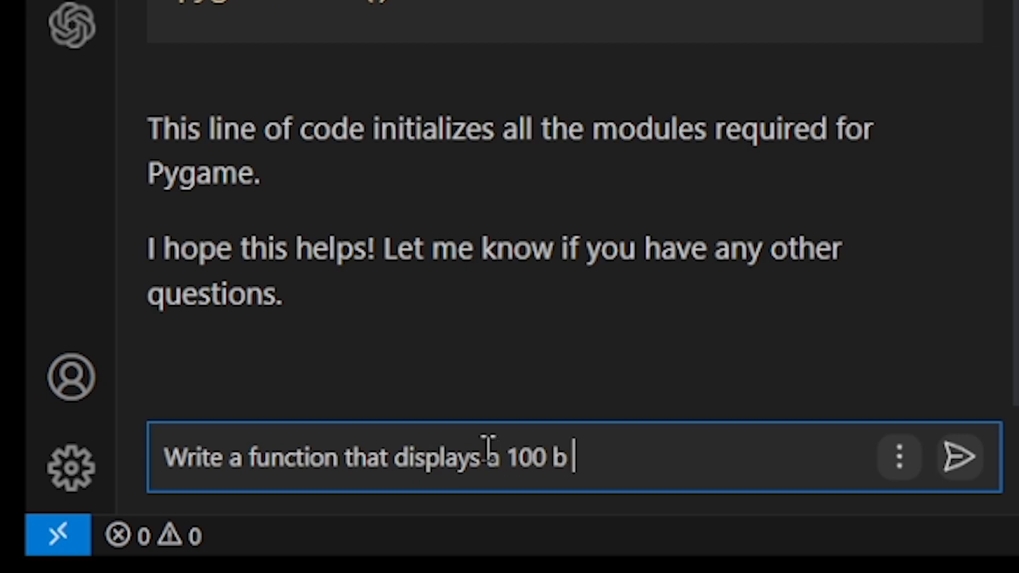
type("y 100 cell grid")
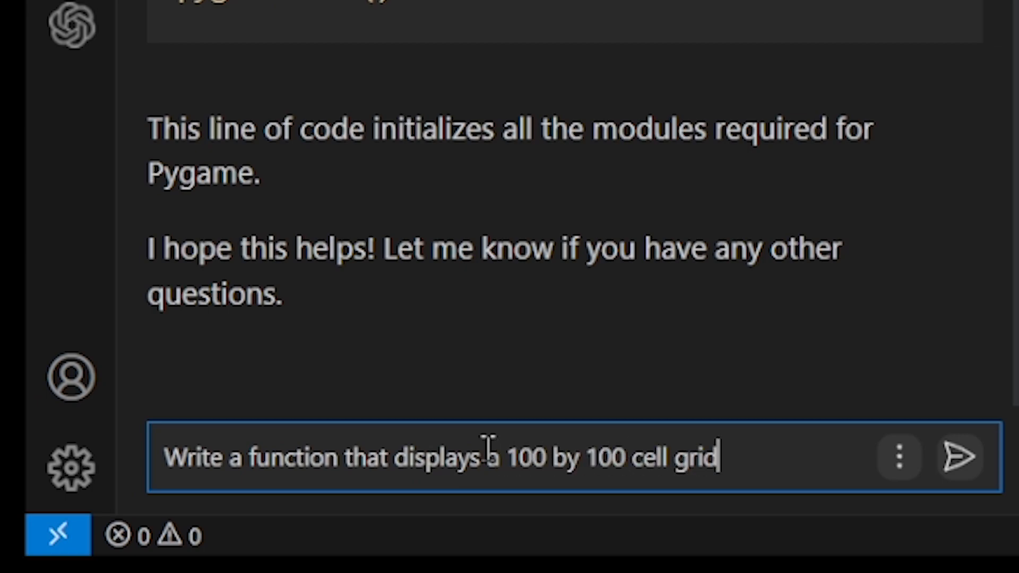
type(". Each cell is 2 pixels")
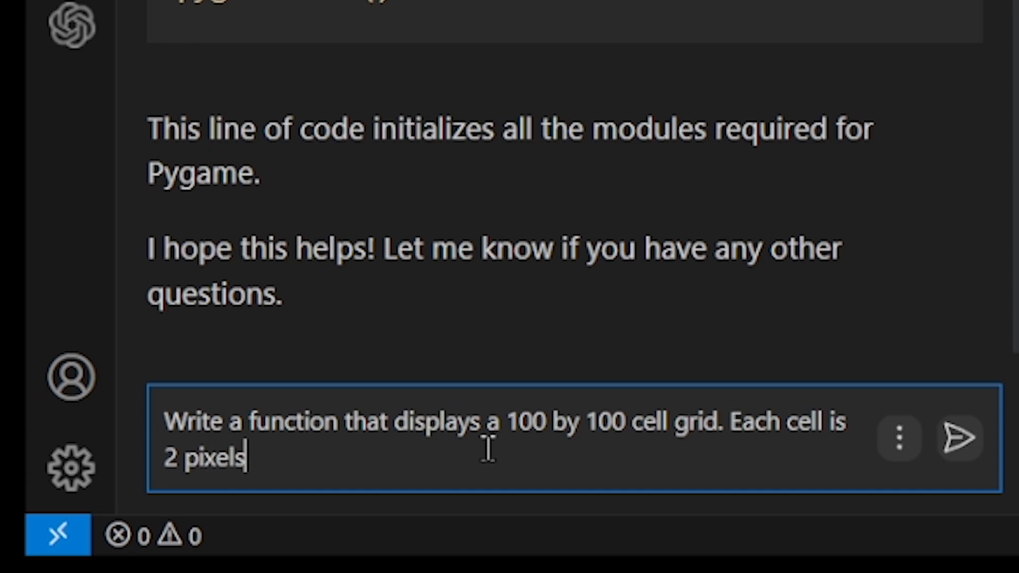
type("in width and height.")
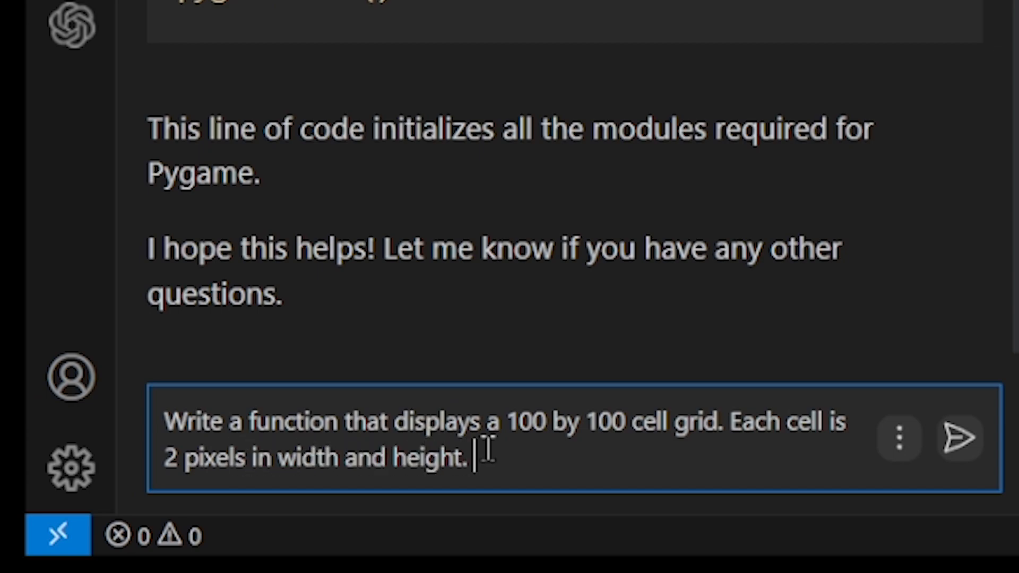
type("Draw random pixels in it. Make pixels red, orange a")
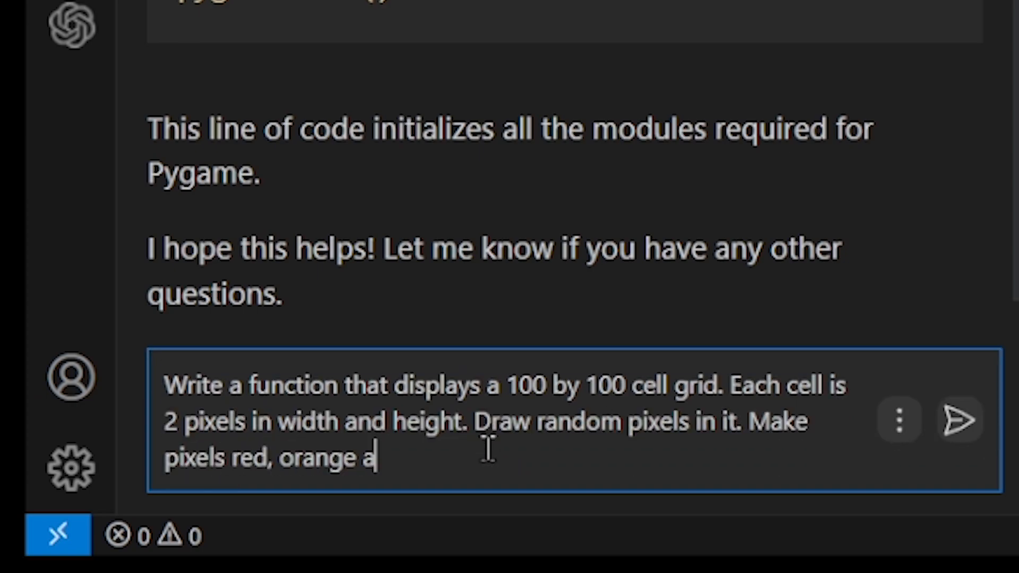
type("nd blue. Display in a pygame")
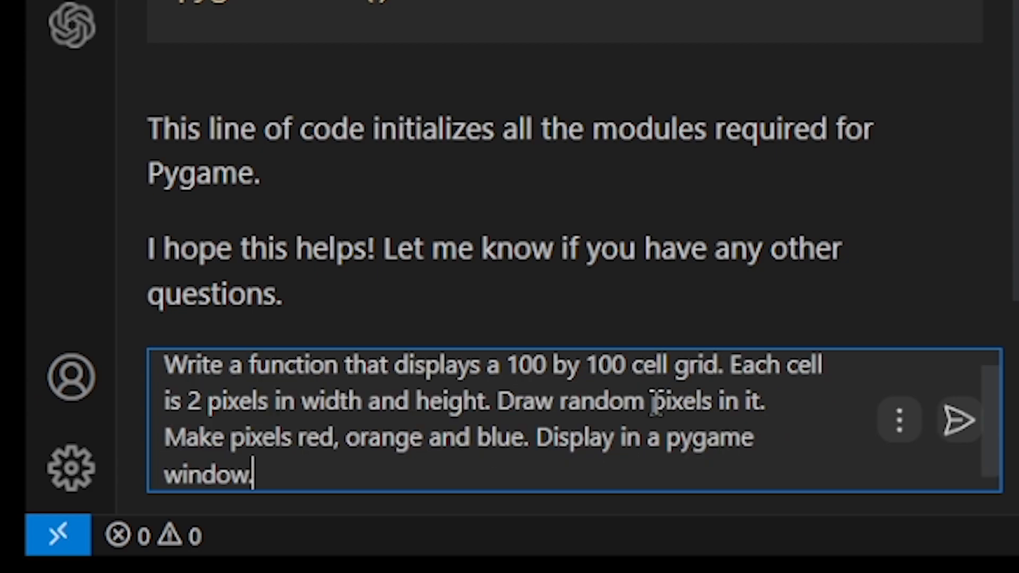
left_click(957, 419)
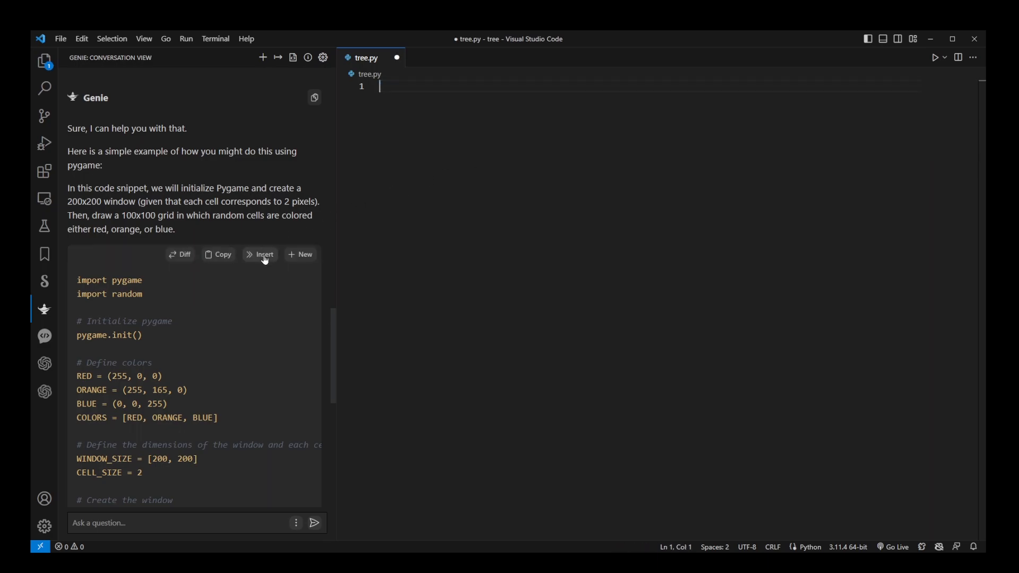
- Insert Genie's grid code block into tree.py and save with Ctrl+S
left_click(260, 254)
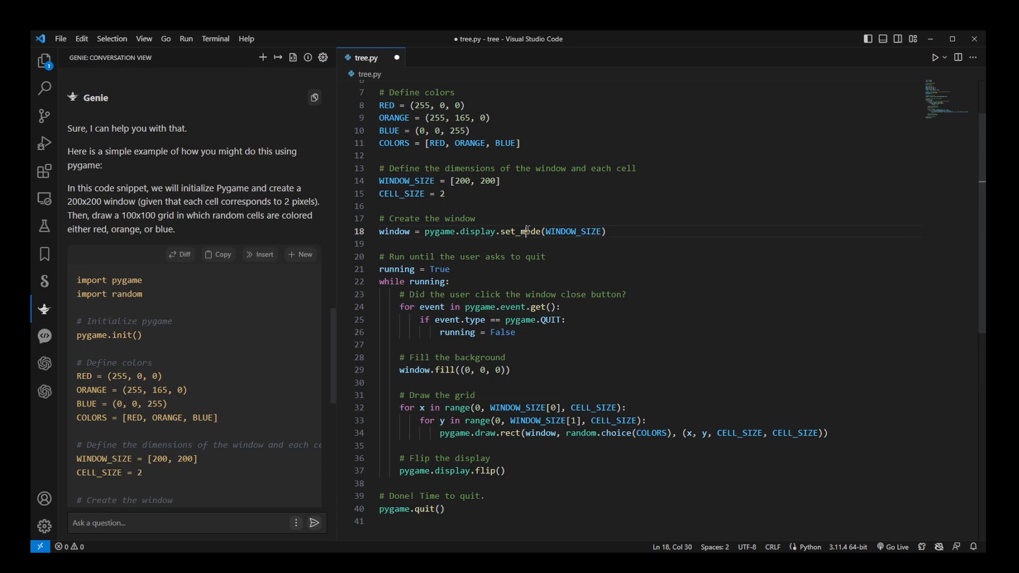
key("ctrl+s")
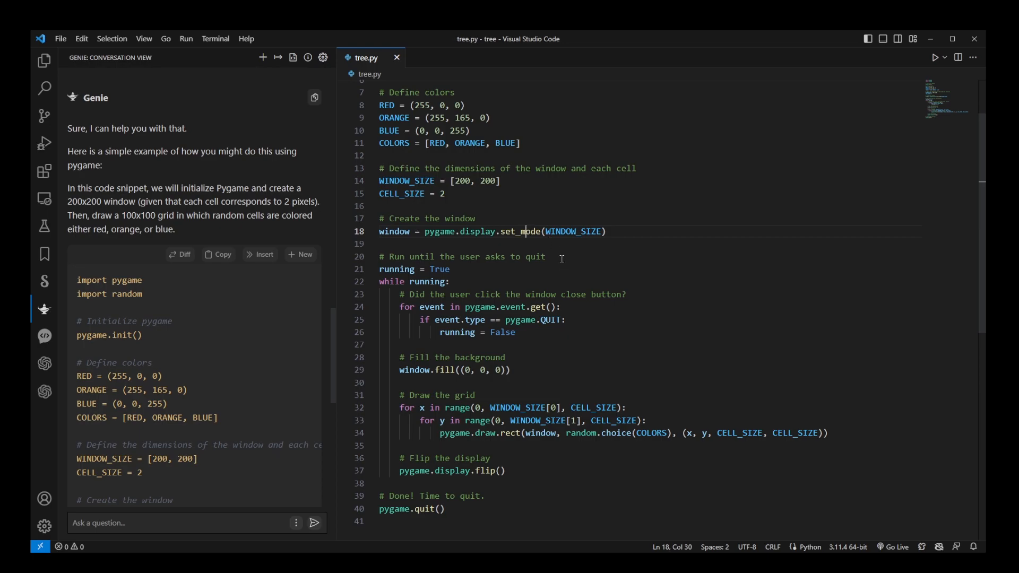
- Run 'py tree.py' in a new terminal and close the random coloured grid window
left_click(215, 38)
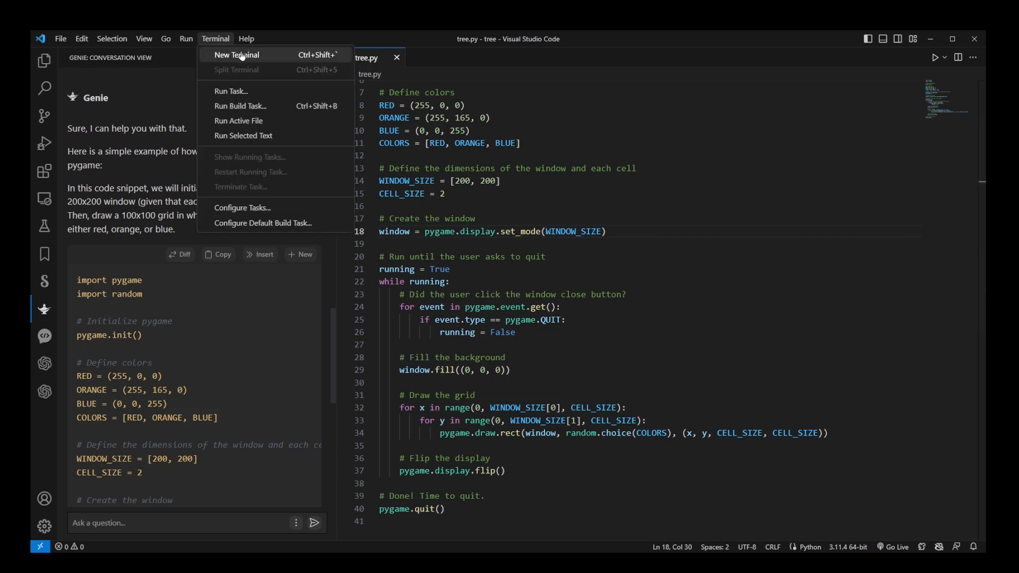
left_click(236, 55)
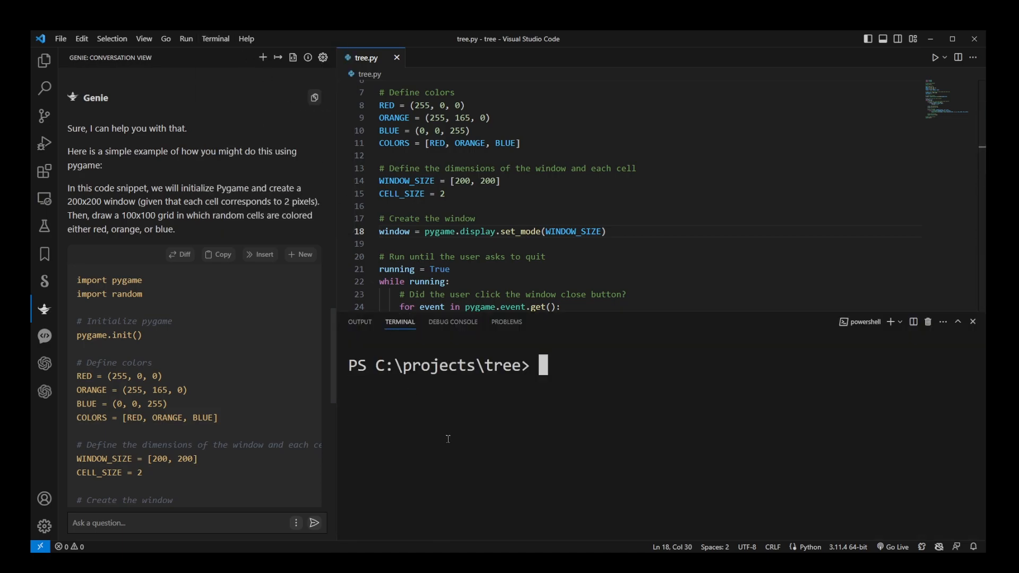
type("py tree.p")
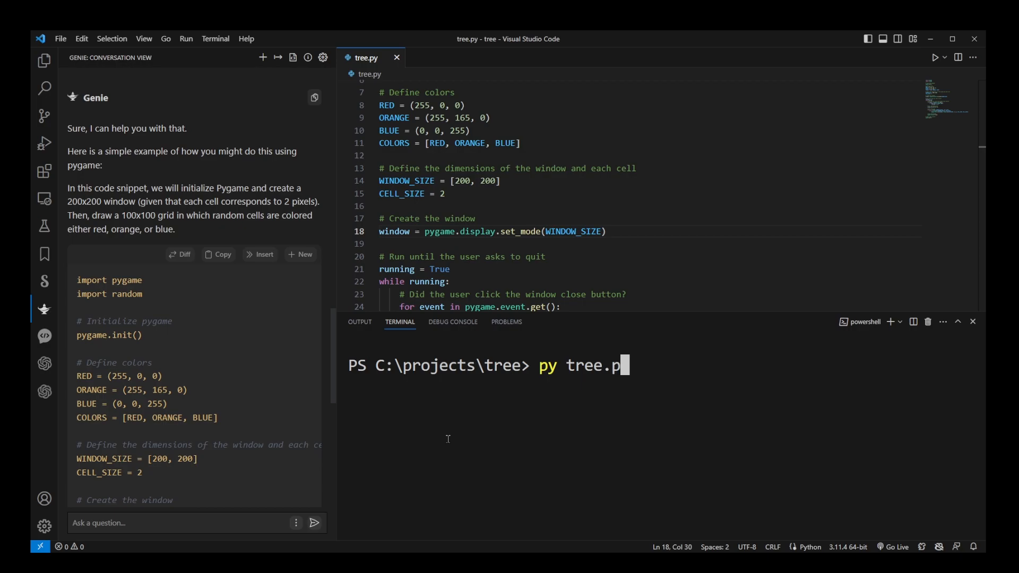
key("Enter")
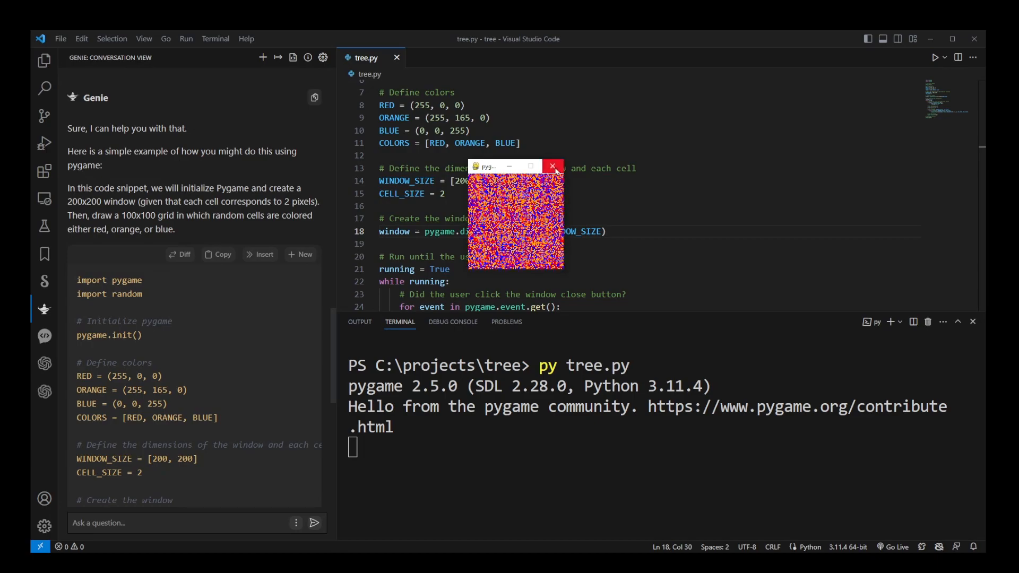
left_click(552, 166)
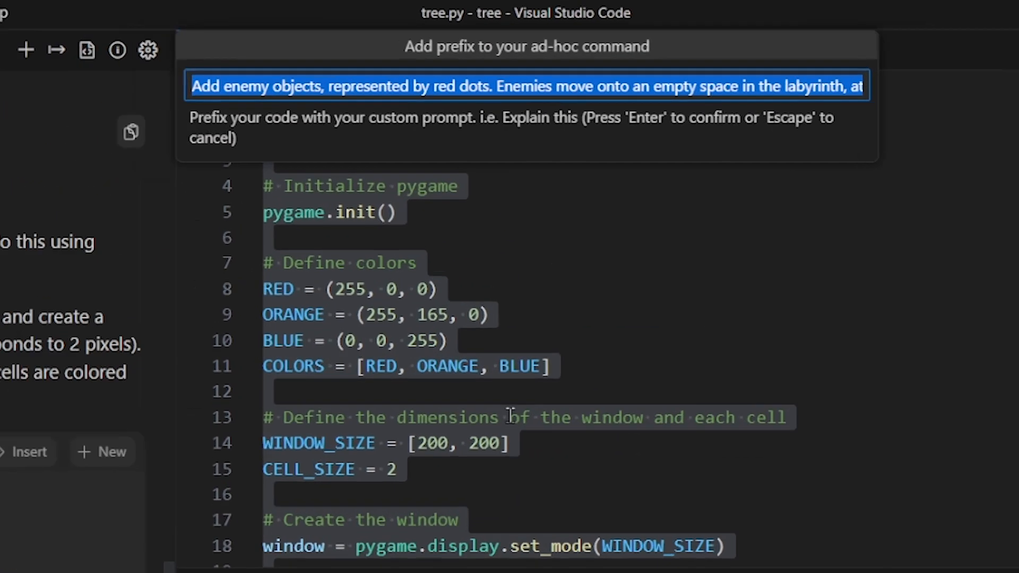
- Enter a Genie ad-hoc prompt to remove random pixels and draw one centre pixel
type("Remove p")
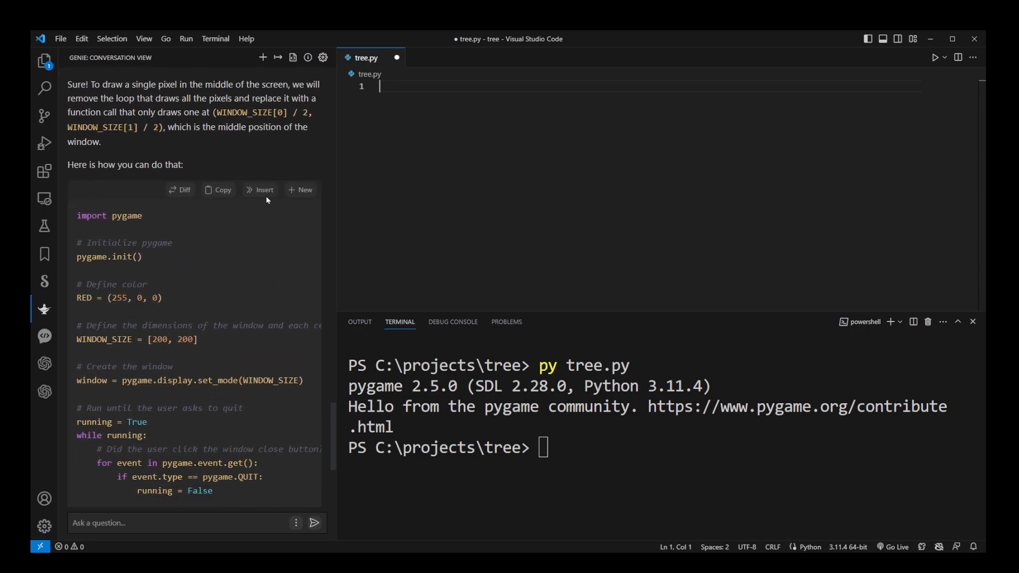
- Rerun the single-pixel version of tree.py with 'py tree.py' in the terminal
type("py tree.py")
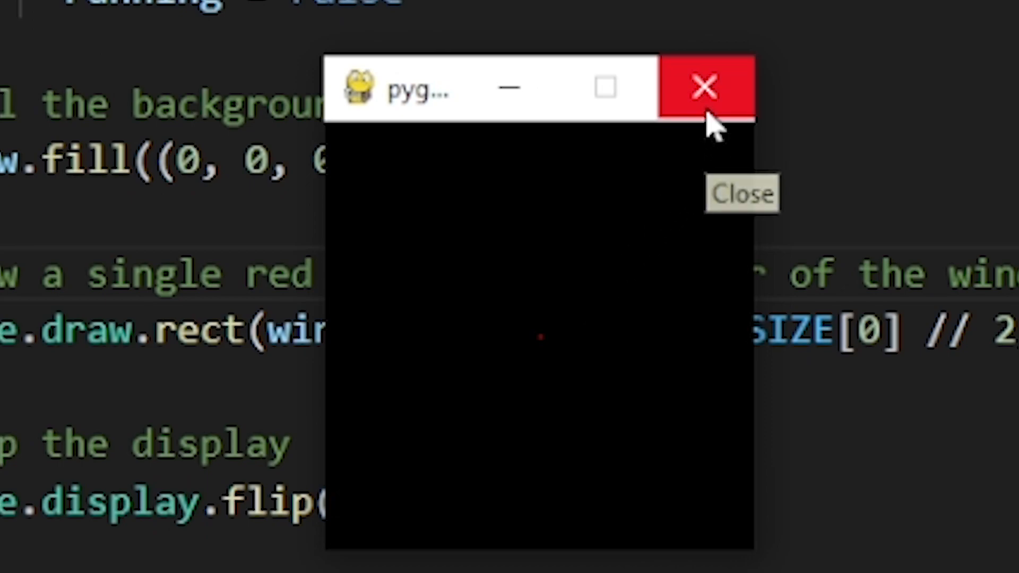
- Close the pygame window showing the single red dot at the centre
left_click(704, 87)
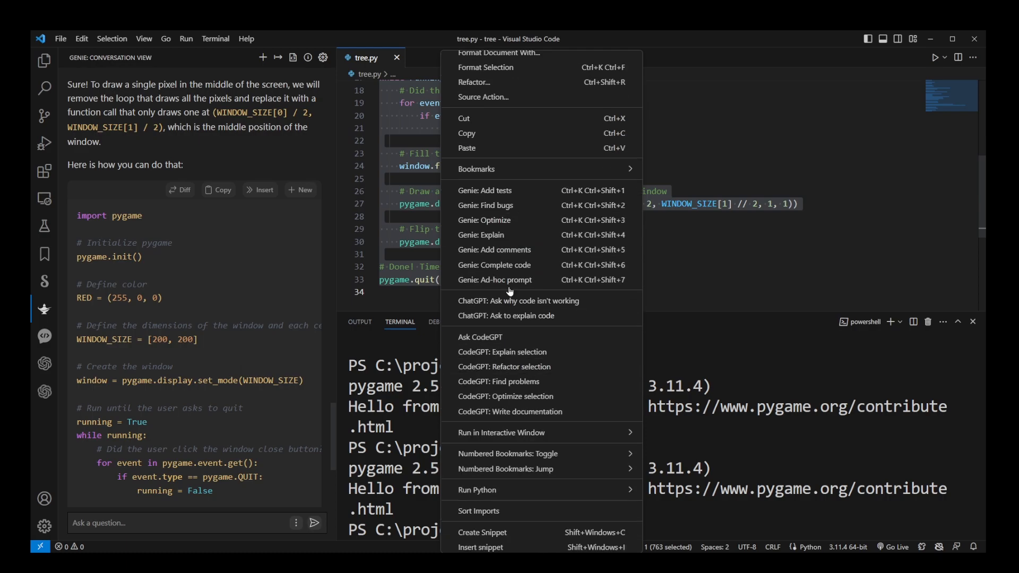
- Ask Genie for code growing a randomly branching white-pixel tree from the bottom middle
left_click(495, 280)
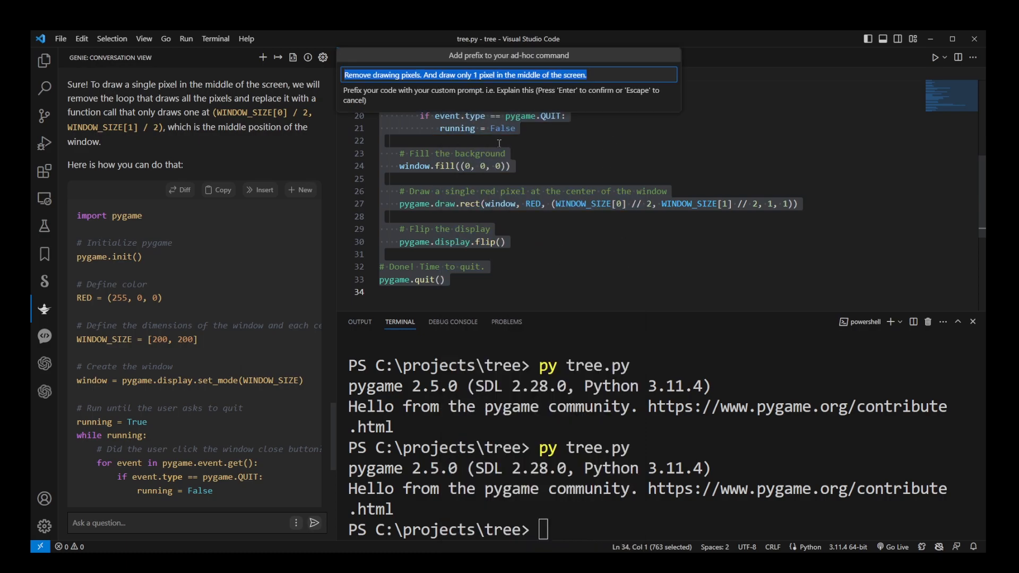
type("Create a f")
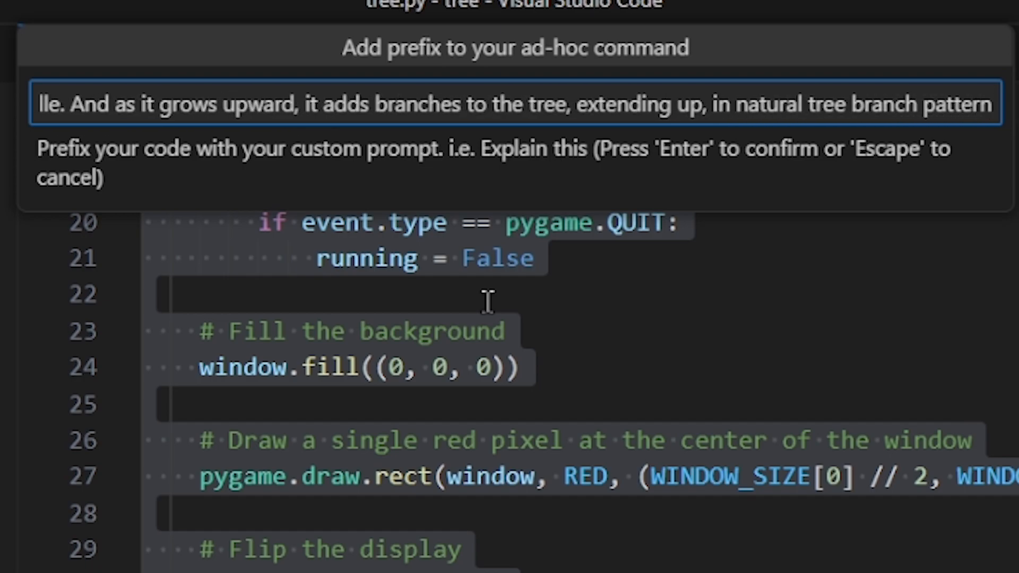
type("(random).")
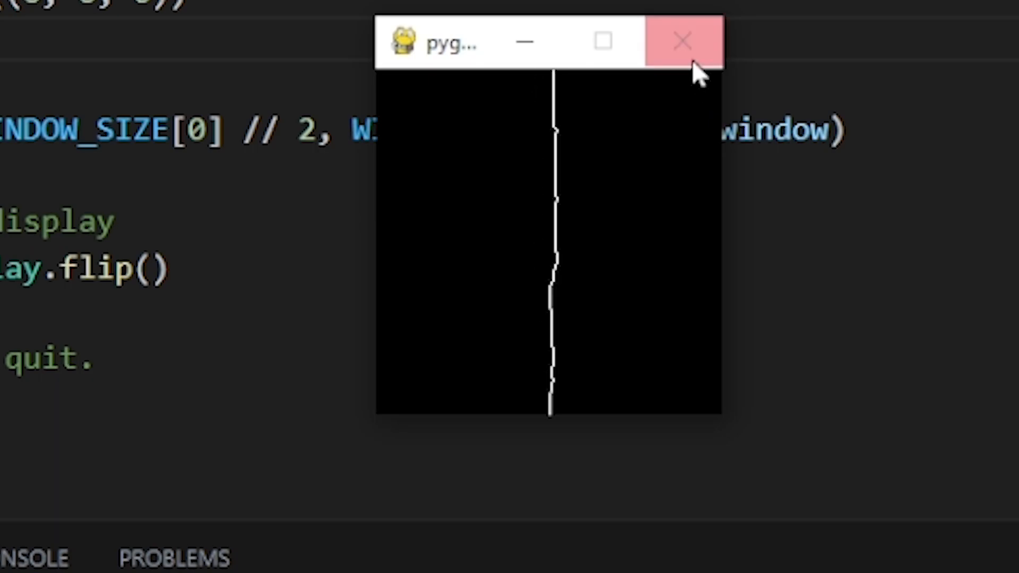
- Close the pygame window showing only a single wavy white line
left_click(681, 41)
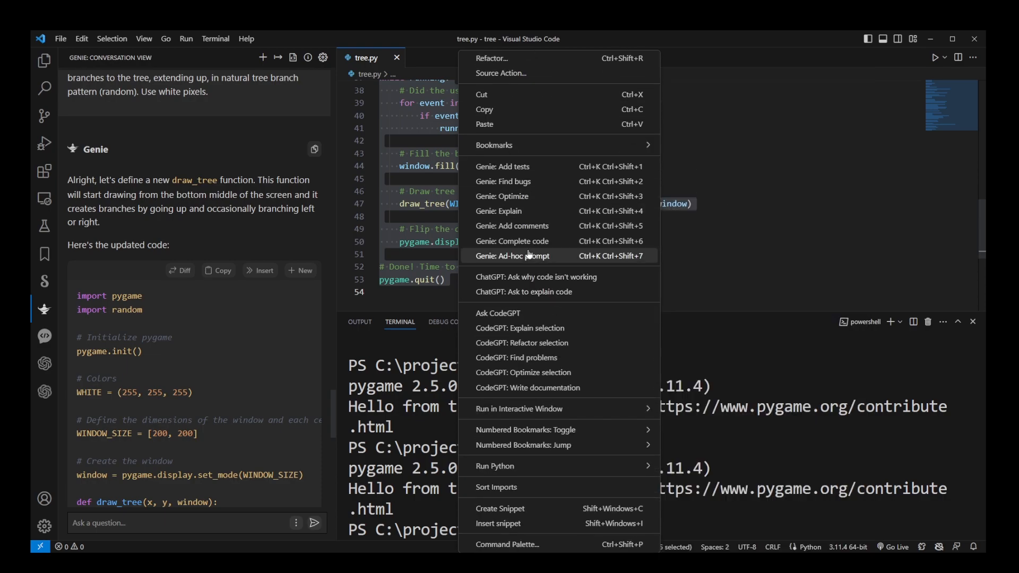
- Ask Genie to add a Branch class that spawns branches as the tree grows upward
left_click(513, 255)
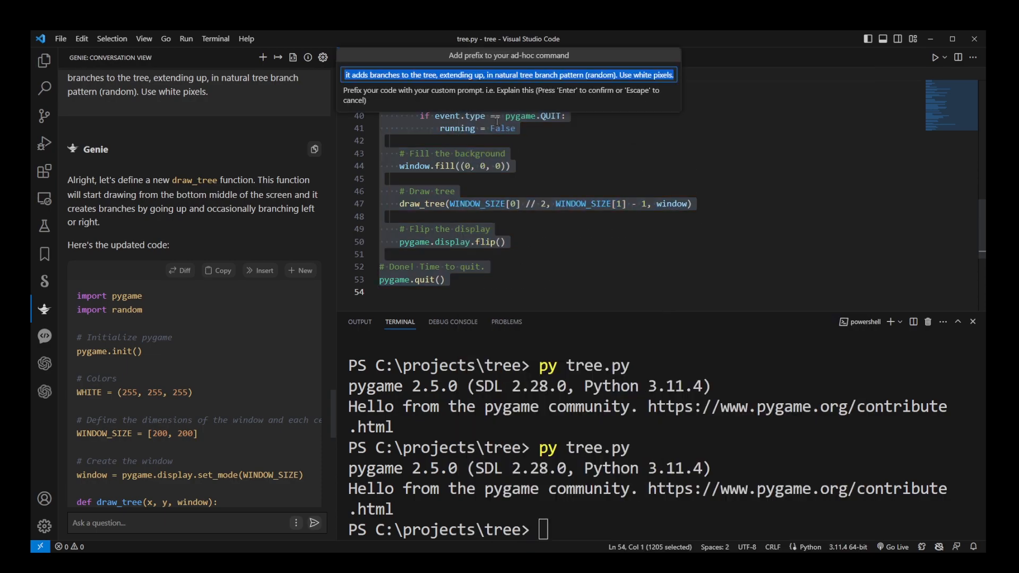
type("Add to")
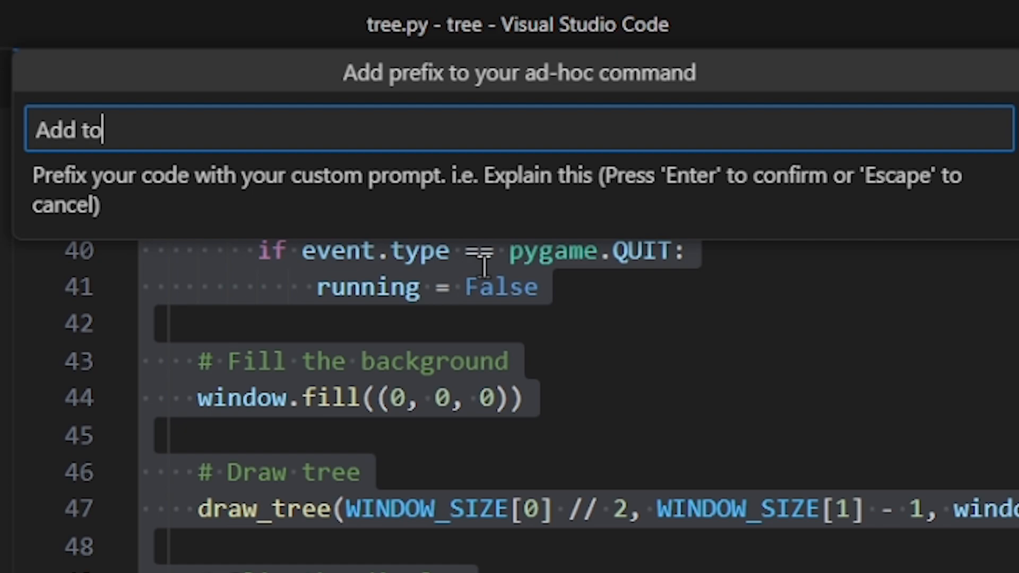
type("Modify this code,")
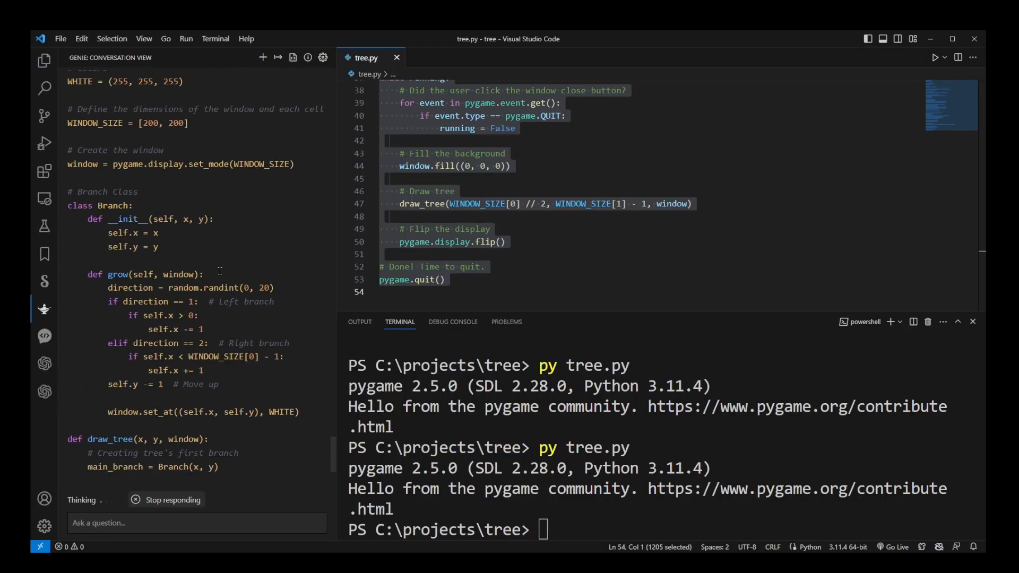
scroll("down", 3)
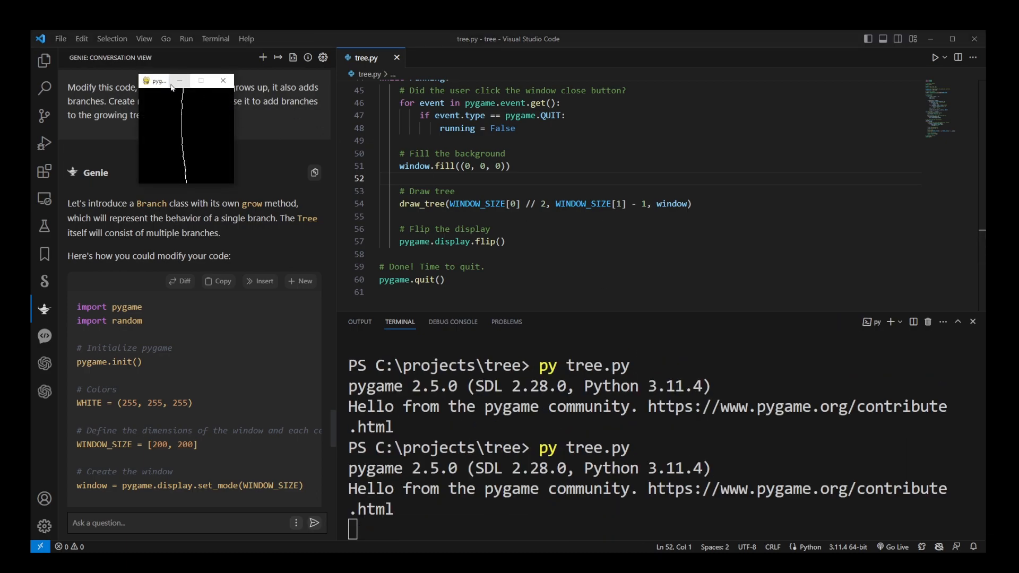
- Drag the single-line pygame window over the editor and close it
left_click_drag(156, 80, 524, 150)
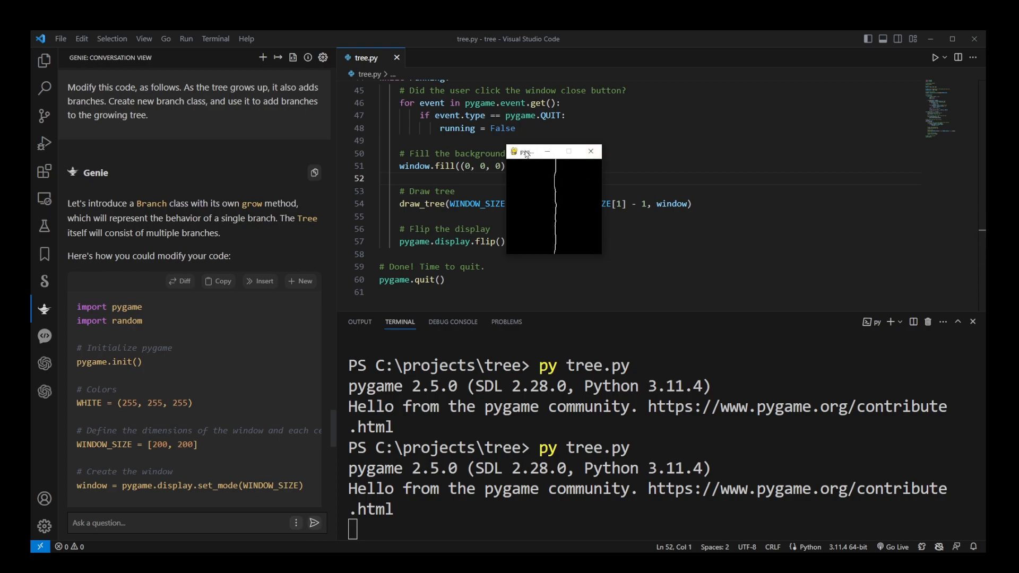
left_click(590, 151)
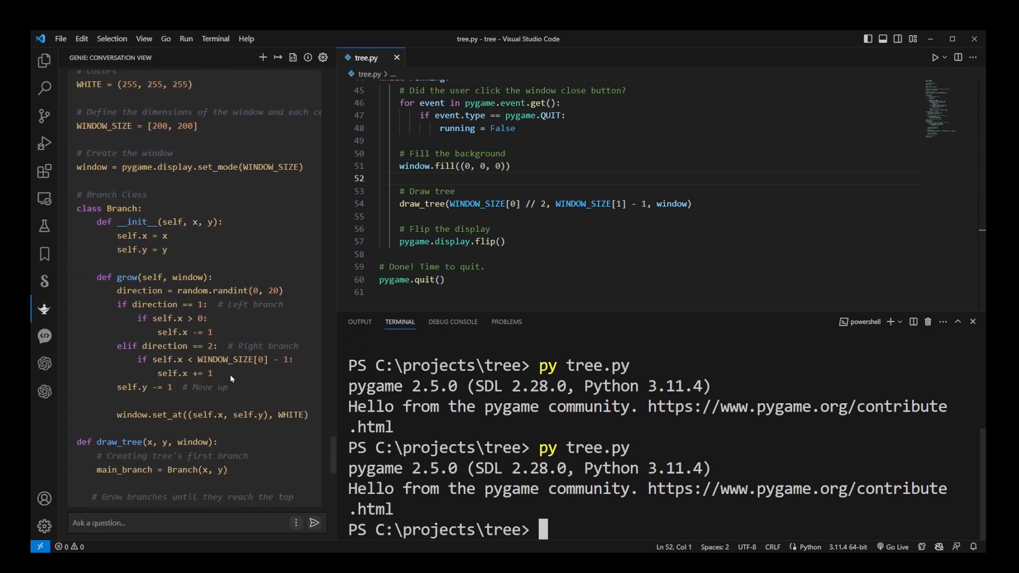
- Tell Genie it still crashes, request fewer branches, and note branches all start at the bottom
type("It sti")
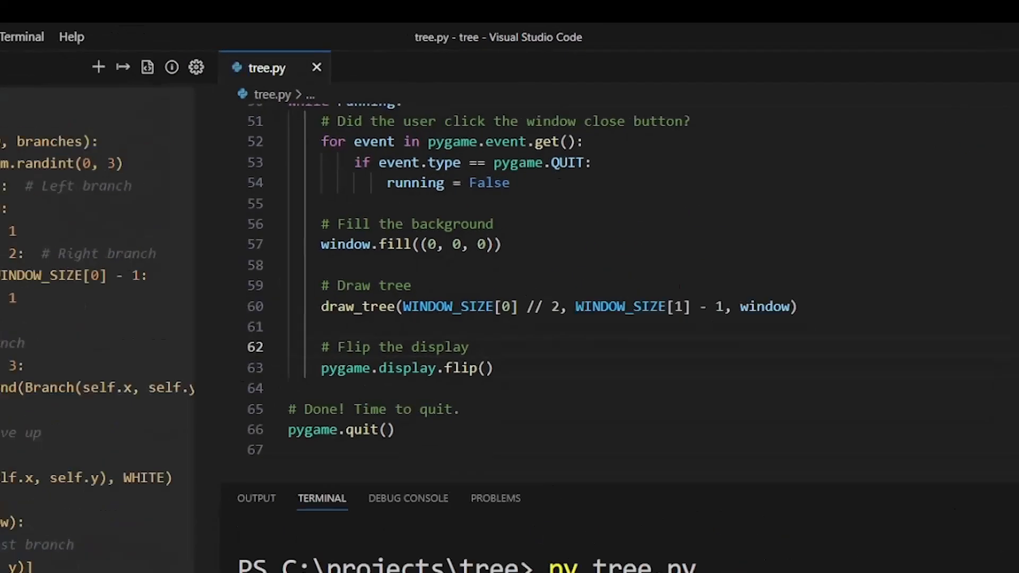
type("Draw less branches.")
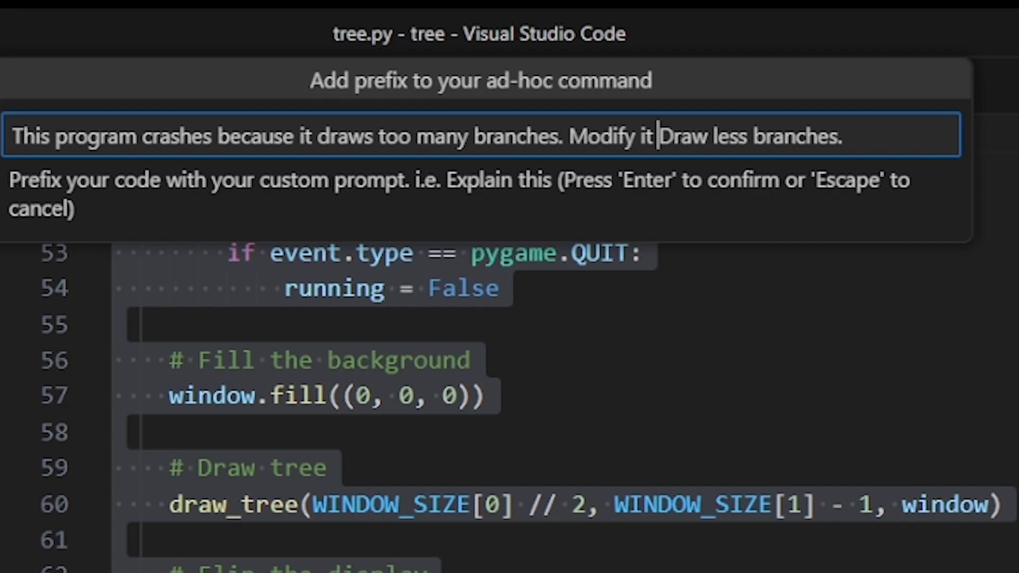
key("Enter")
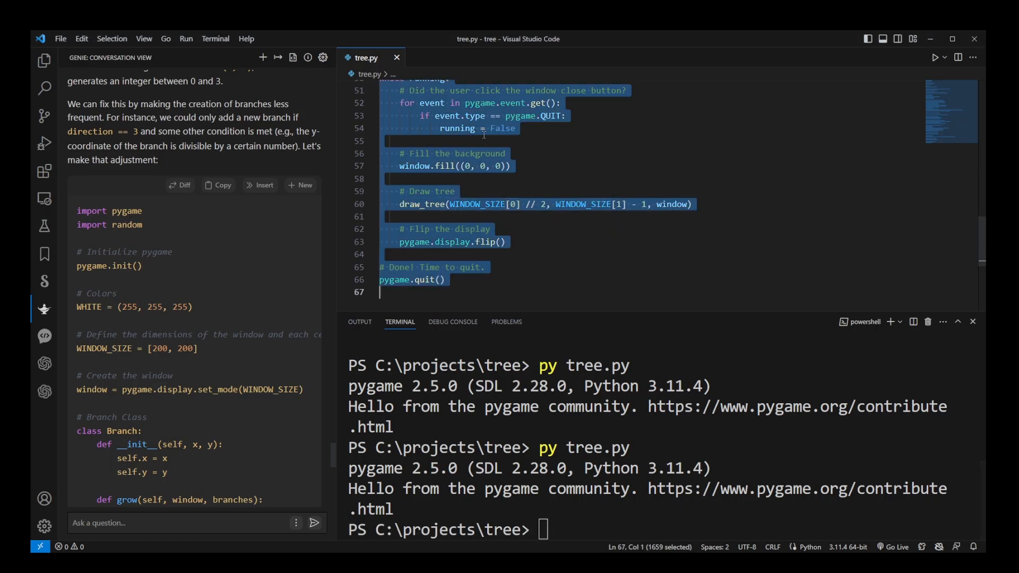
type("In this code, all branches start from bottom of the window. Modify this code, by adding a new ru")
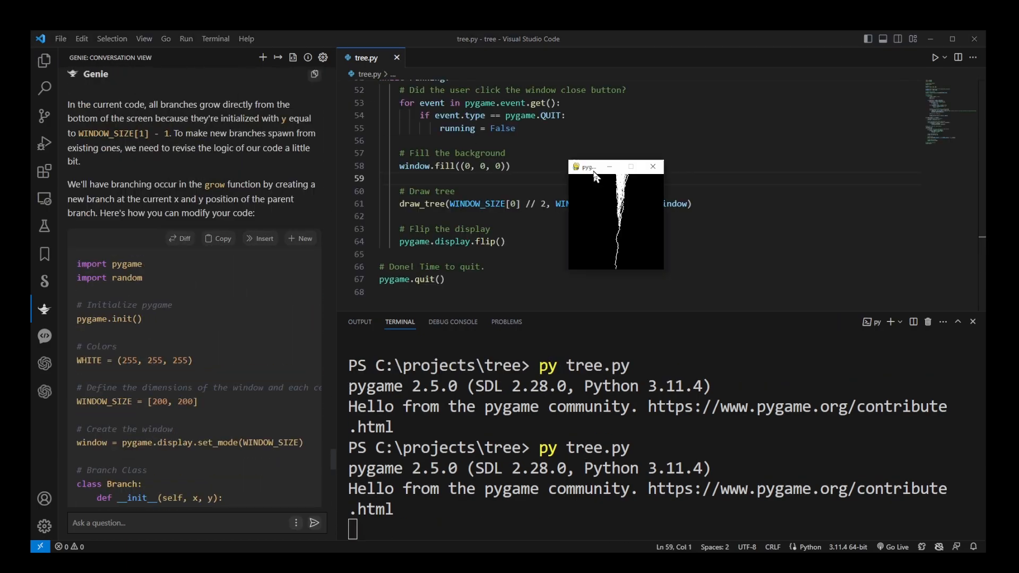
- Say the tree looks unnatural, insert Genie's probability-based grow method, and report the crash
type("It doesnt look like a natural")
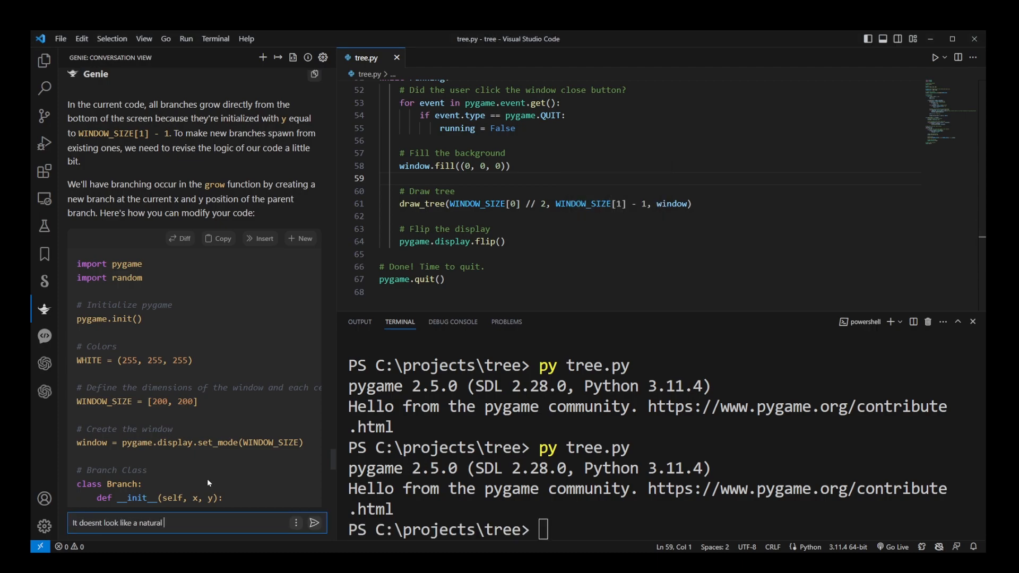
left_click(314, 522)
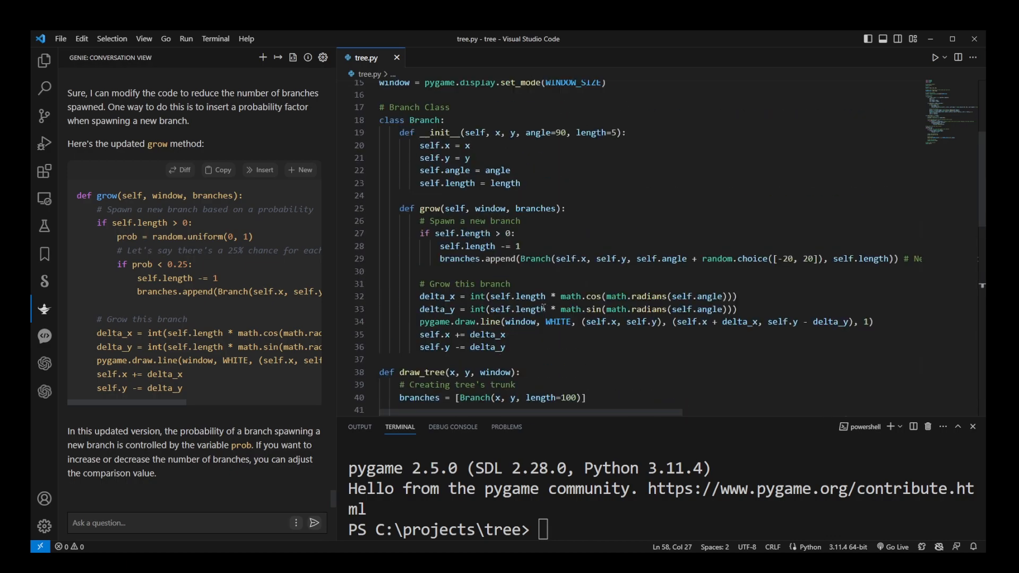
left_click(260, 170)
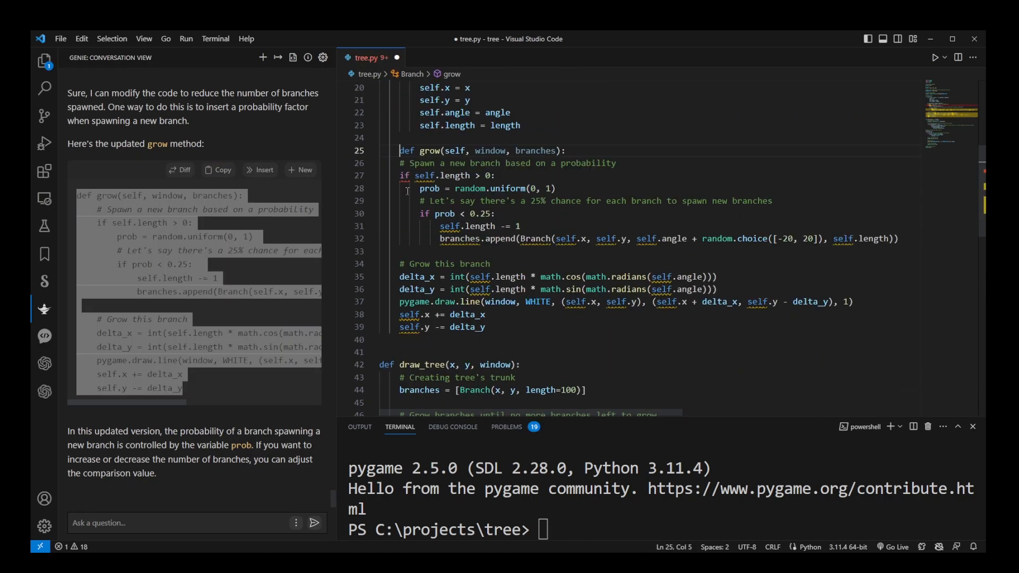
type("This code cra")
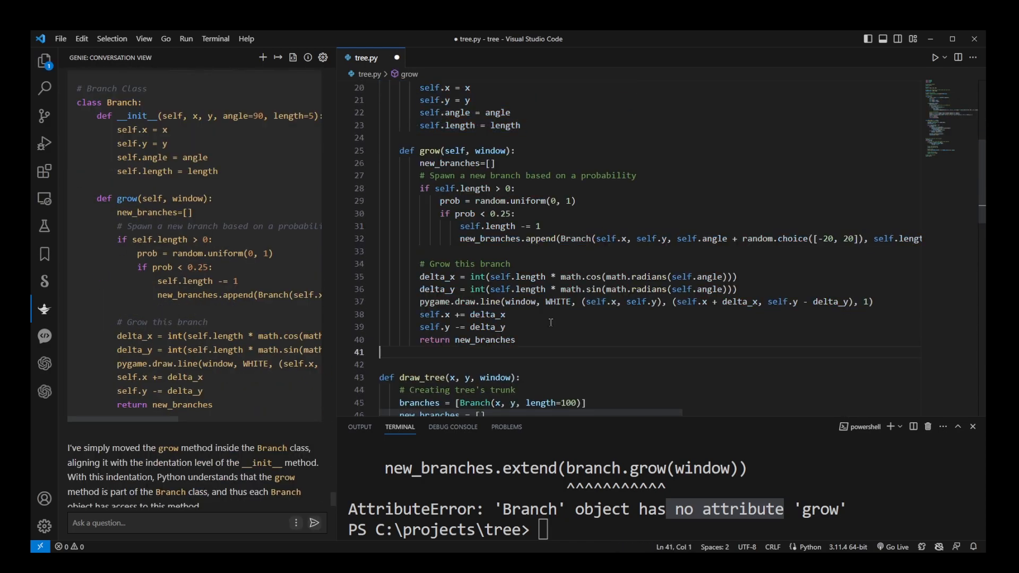
- Describe a one-file pygame script: 50x100 grid of 2-pixel cells, Tree and Branch classes, 50 branches
left_click(935, 57)
type("Write")
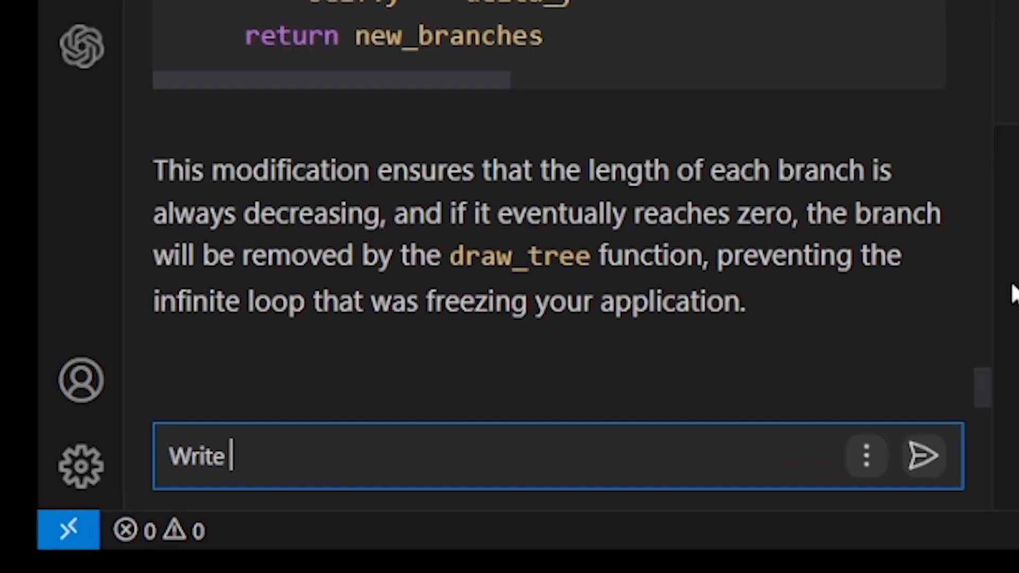
type("a 1 file python script using pygame module. Create")
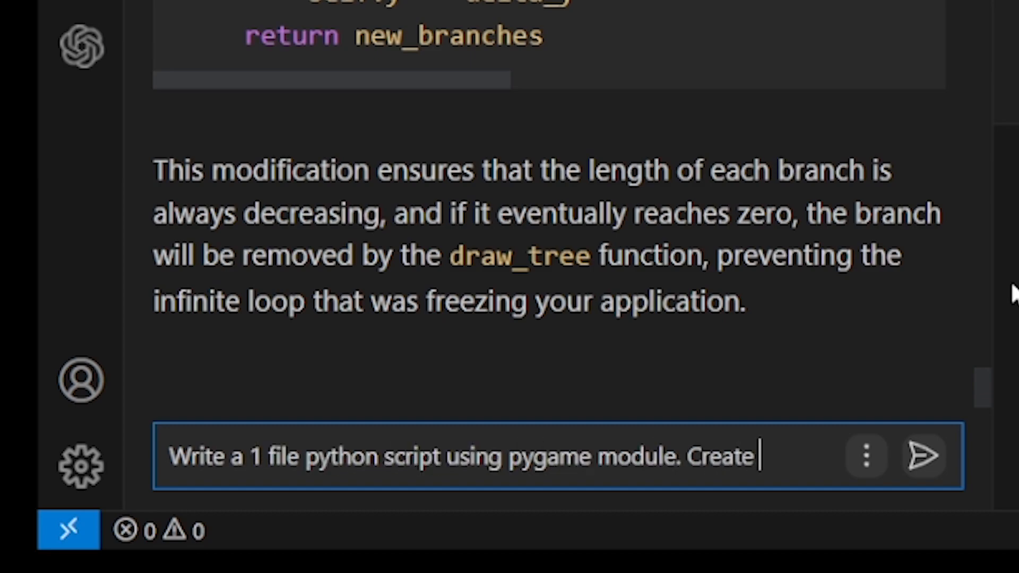
type("a 50 by 100 grid")
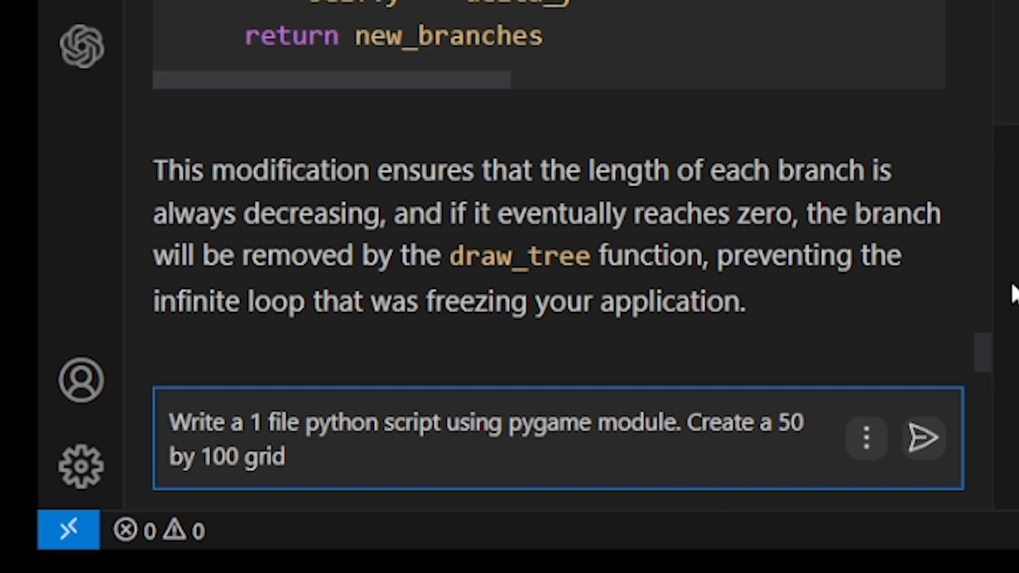
type(", where each cell is 2 pixels.")
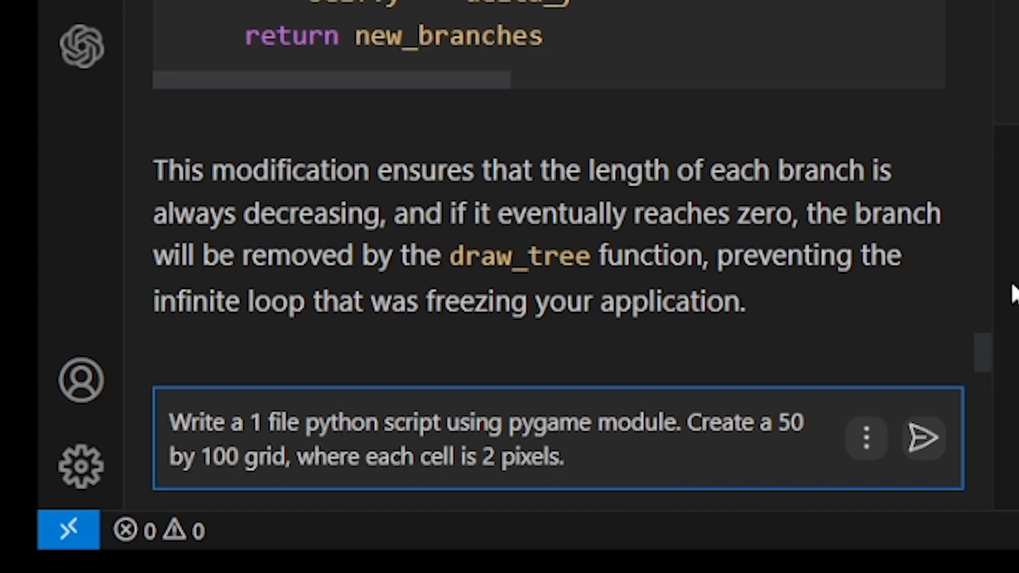
type("Clear the background of the grid to black pixels. Create Two cla")
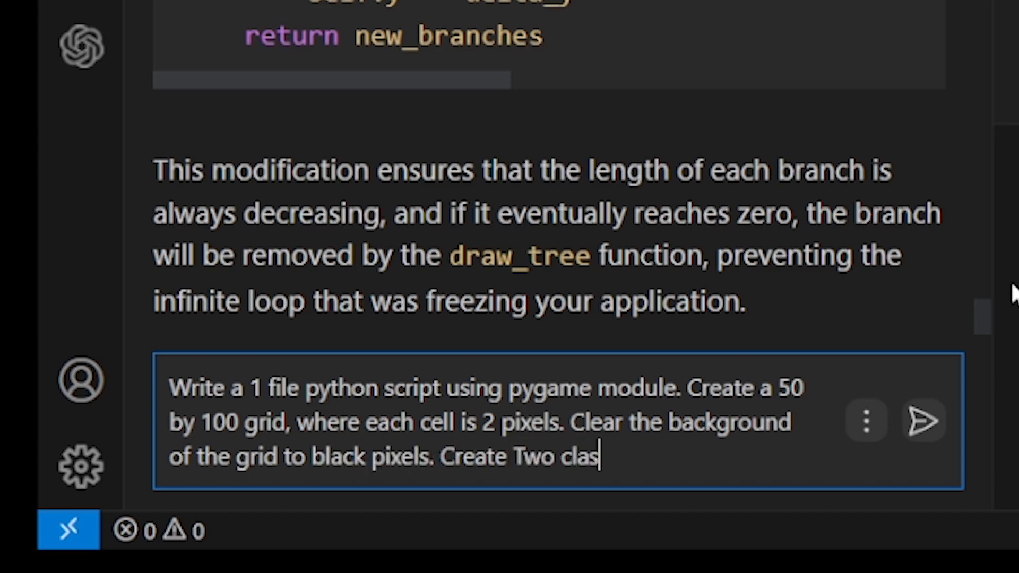
type("ses: Tree, and Branch.")
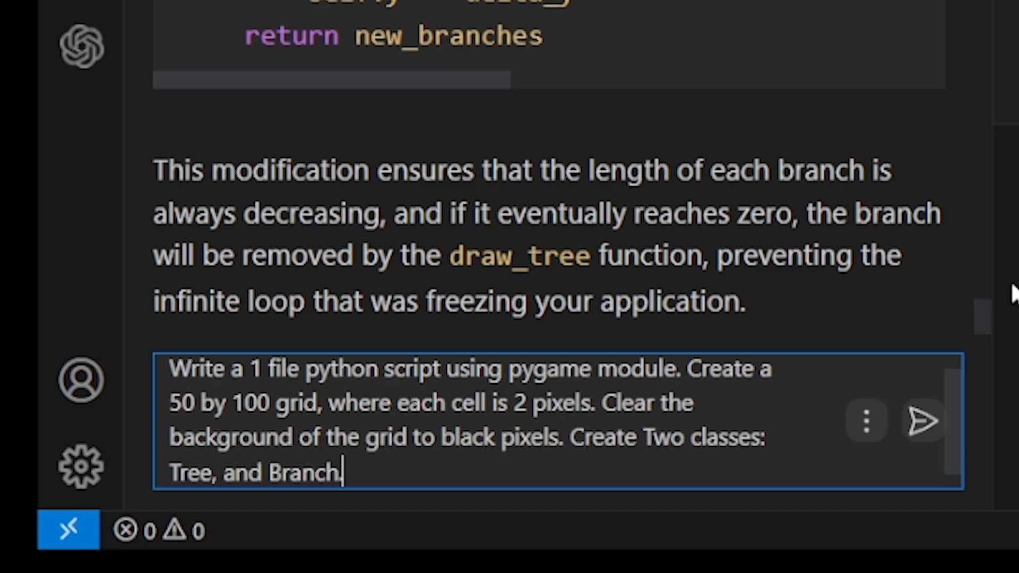
type("Branch class can grow branches on itself. Tree class will initialize m")
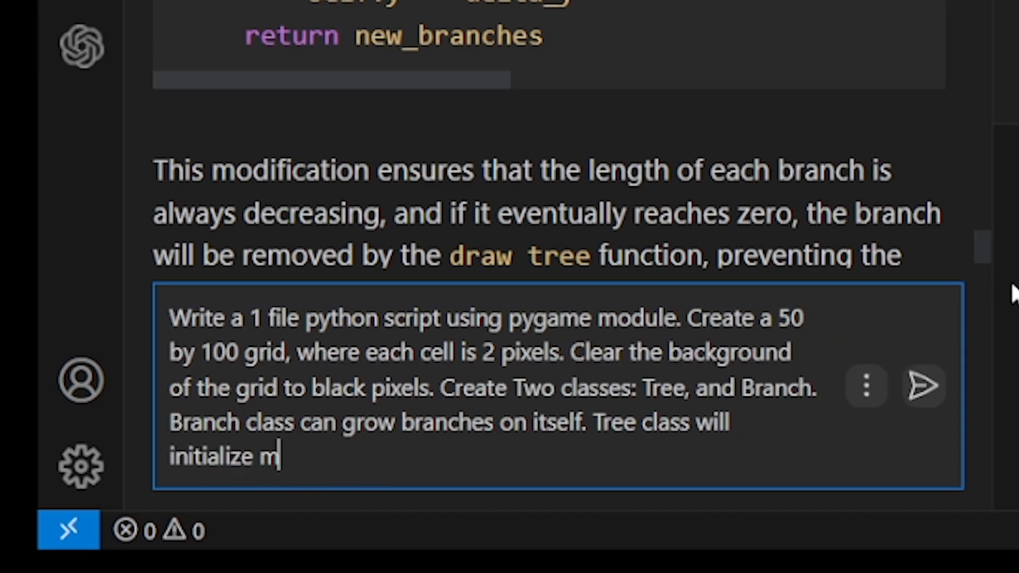
type("50 branches.")
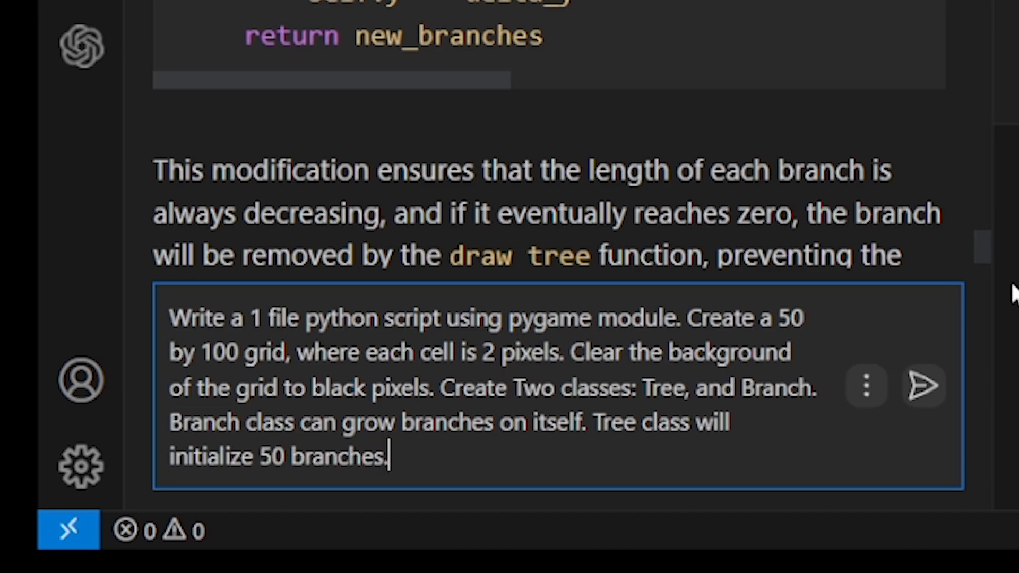
- Add create_tree, pine-tree branching, and natural look to the prompt, then send it
type("Create function create_tree")
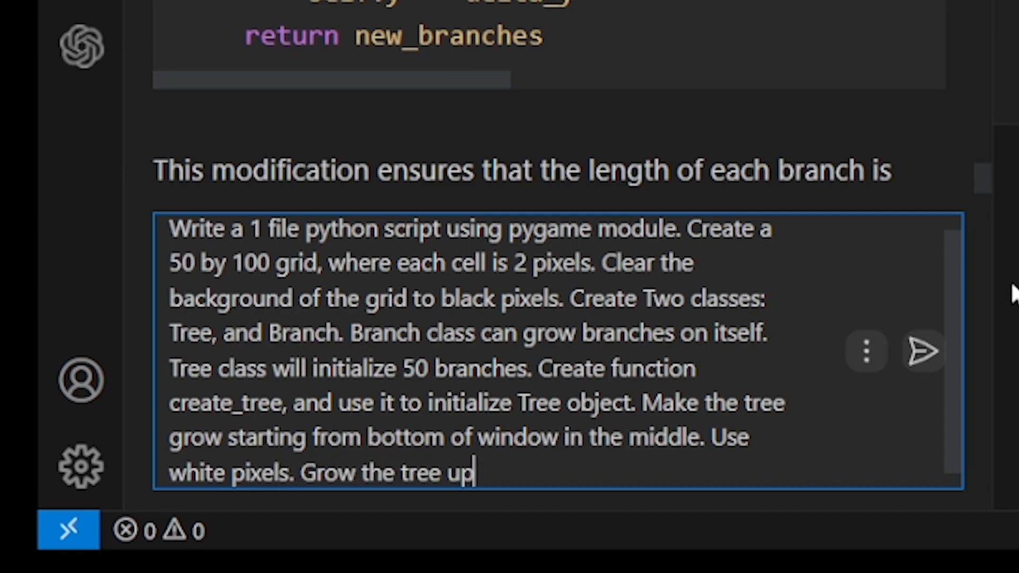
type(". Use branches to draw new")
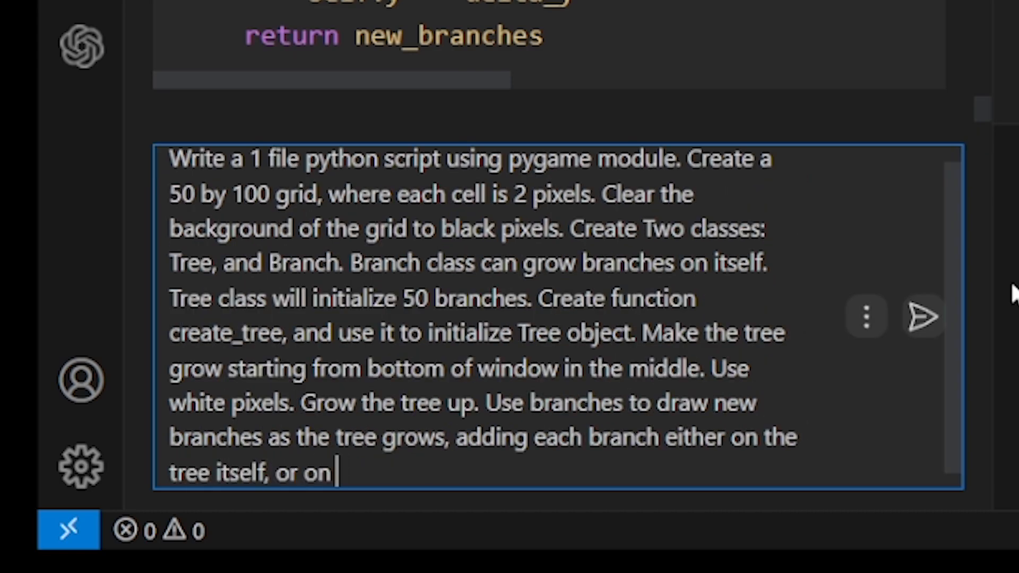
type("another branch. Maximum 50 branches per")
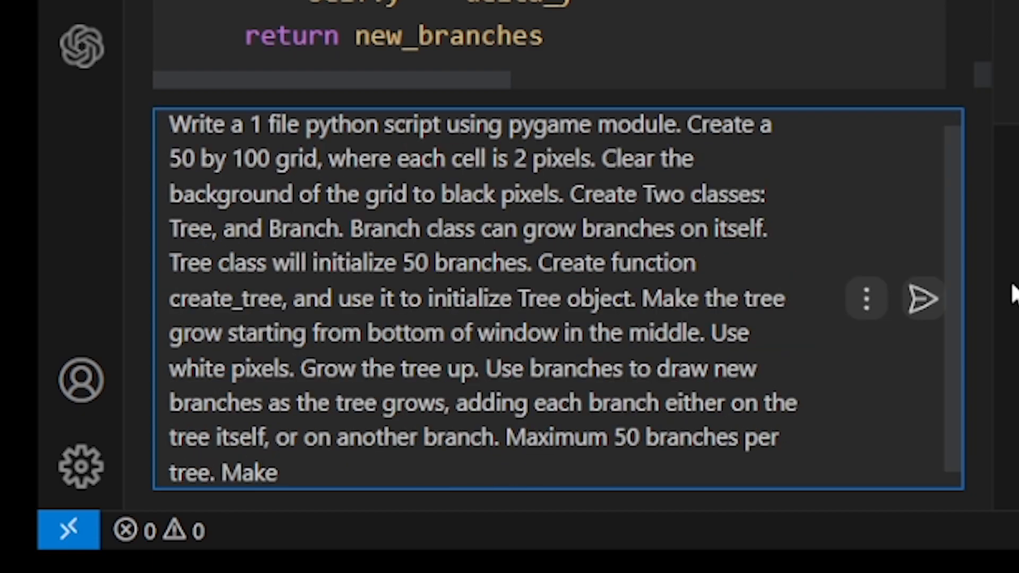
type("branches")
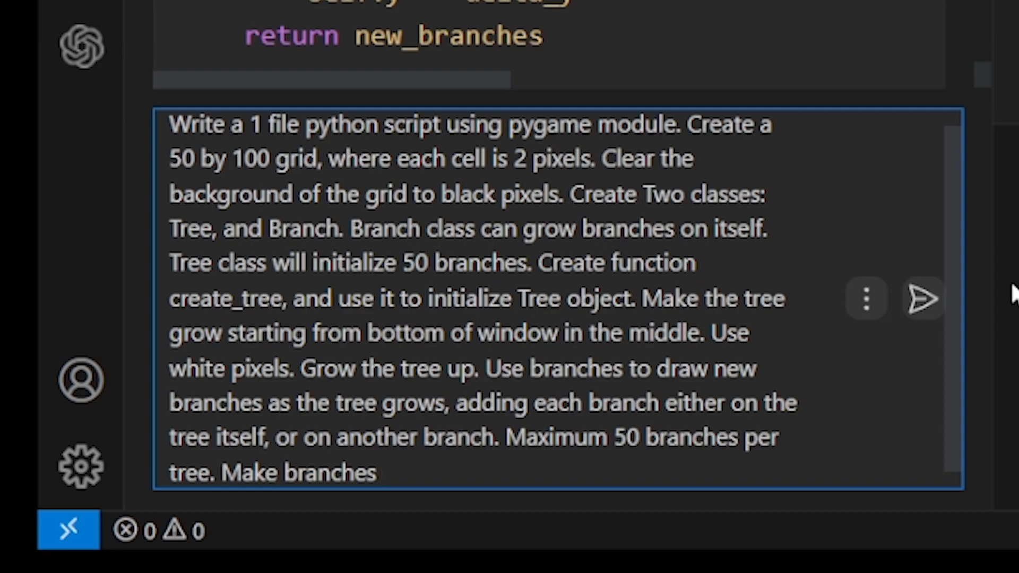
type("in the pattern of a pine tree.")
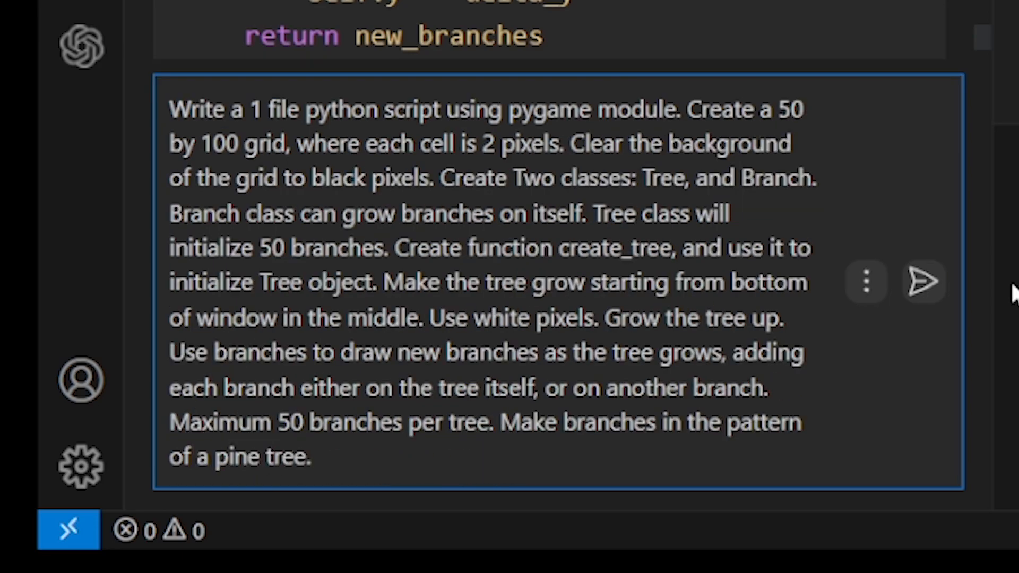
type("Make the tree look")
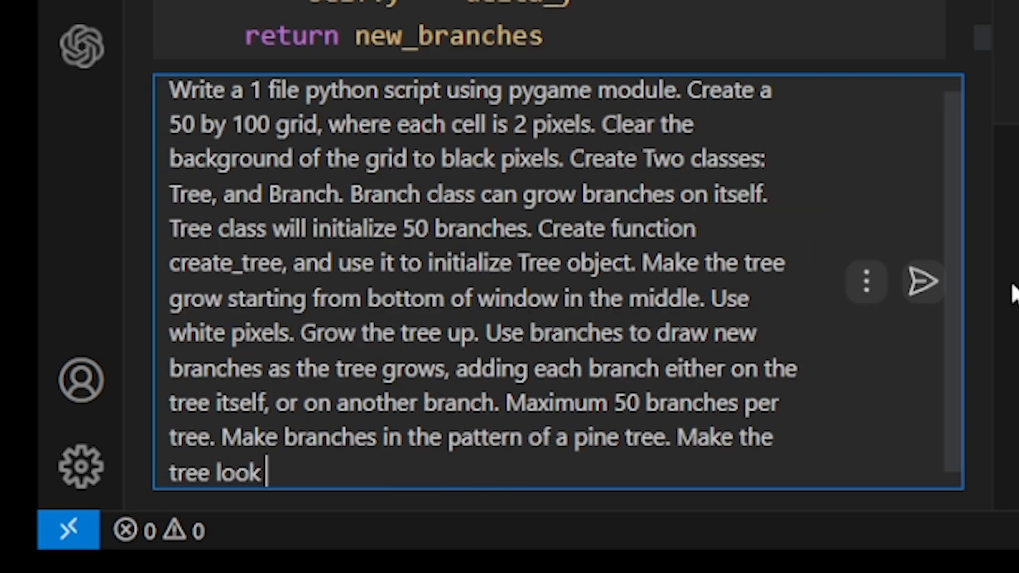
type("natural")
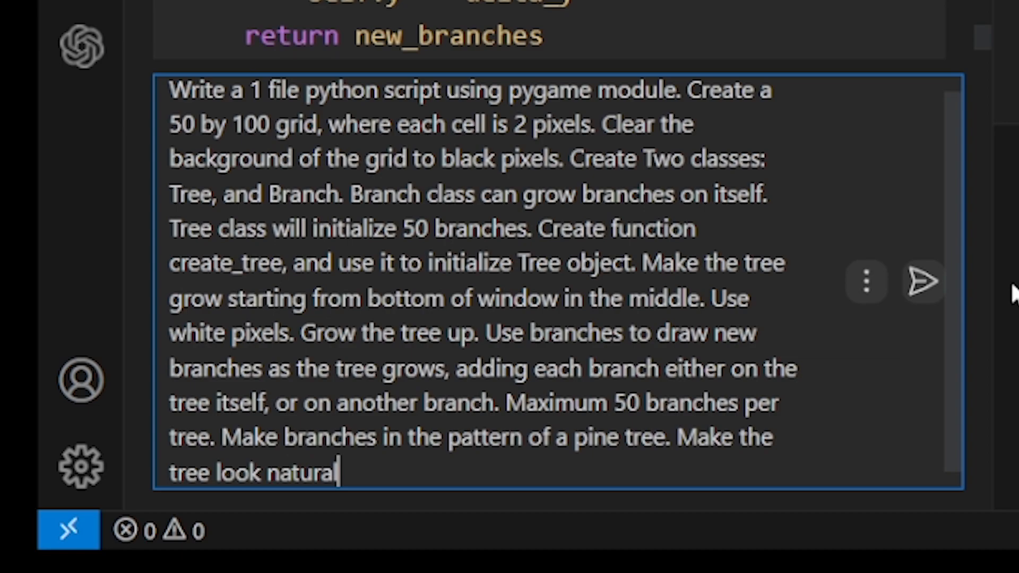
left_click(922, 281)
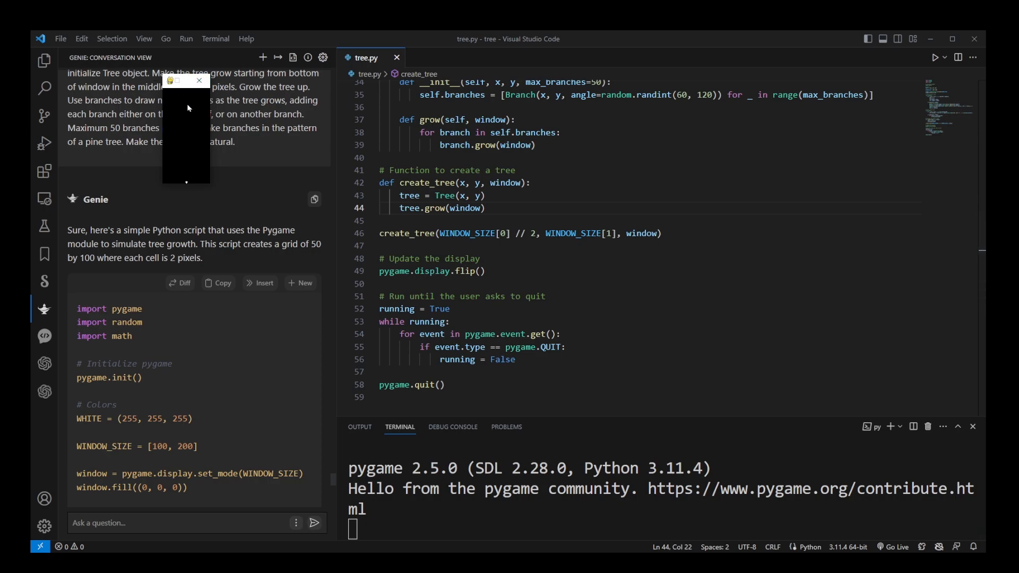
mouse_move(190, 95)
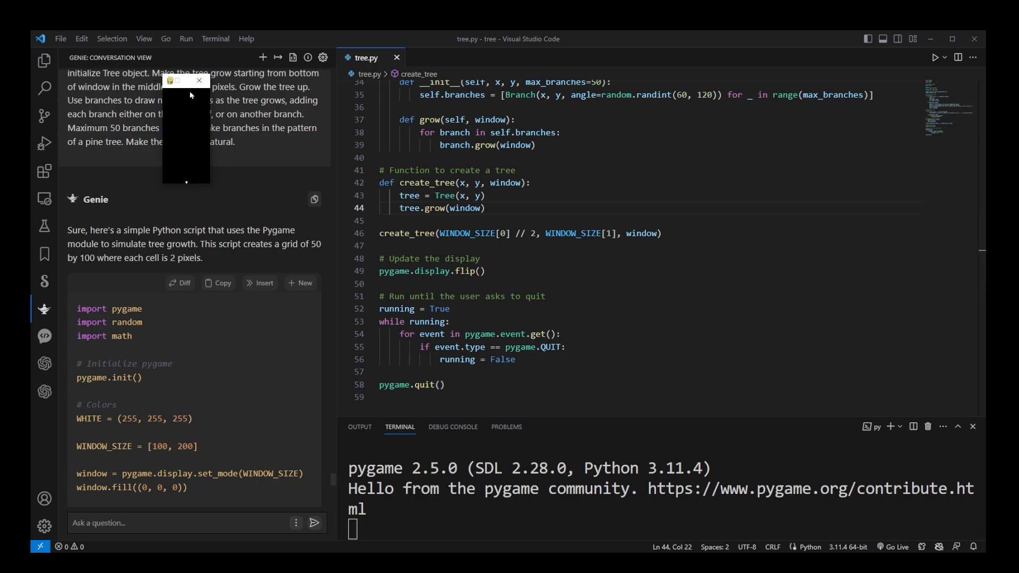
- Close the blank pygame window and select all of tree.py for its context menu
left_click(170, 81)
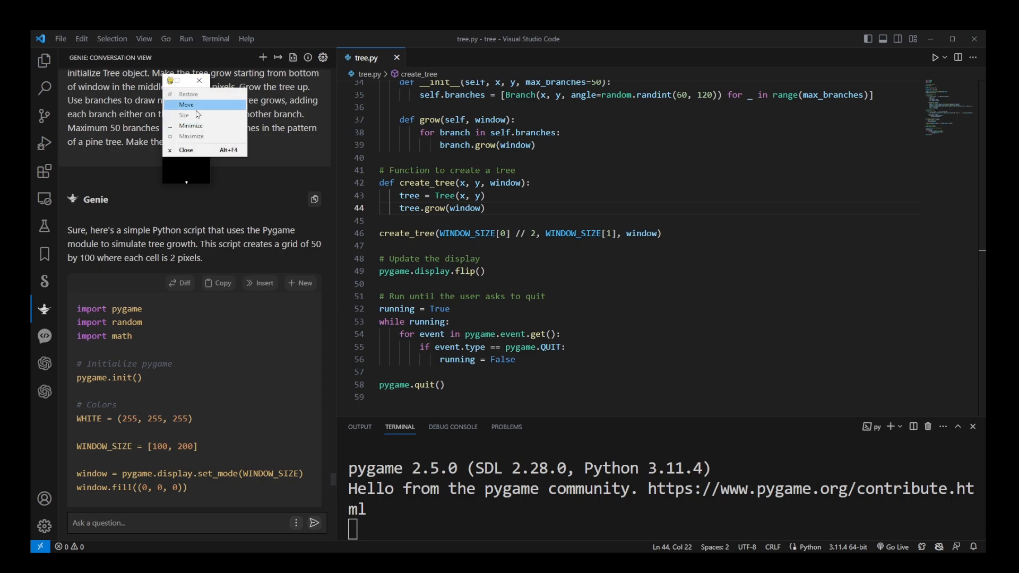
key("ctrl+a")
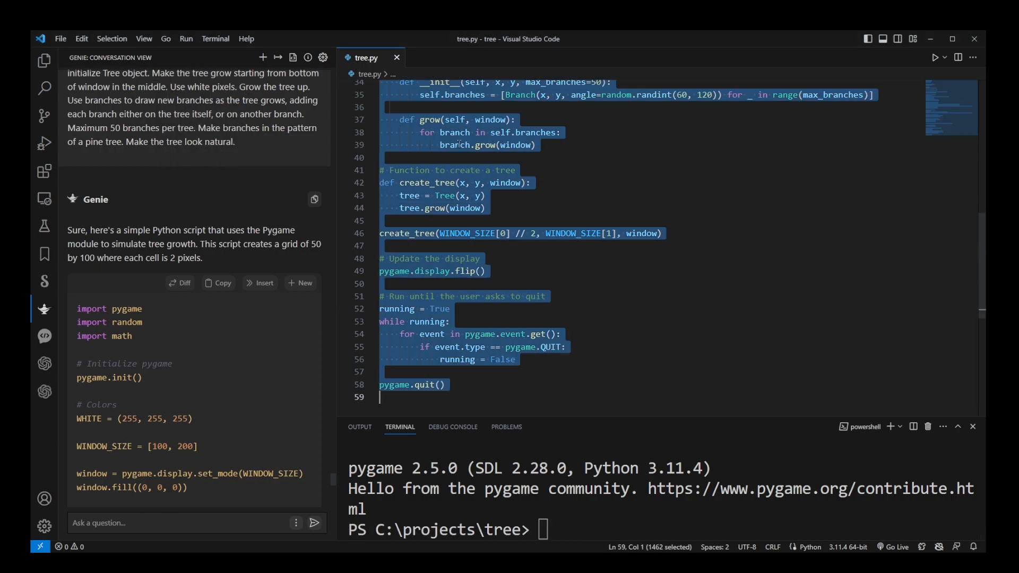
right_click(461, 143)
type("Make branches longer. Between 10 to 50")
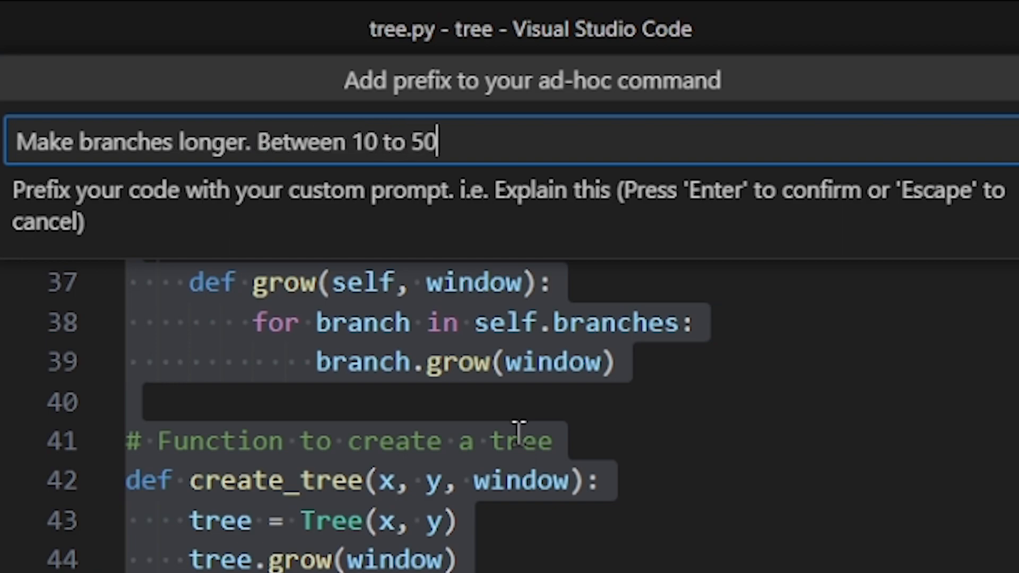
- Submit the request for branches between 10 and 50 pixels long
type(" pixels in length")
key("Enter")
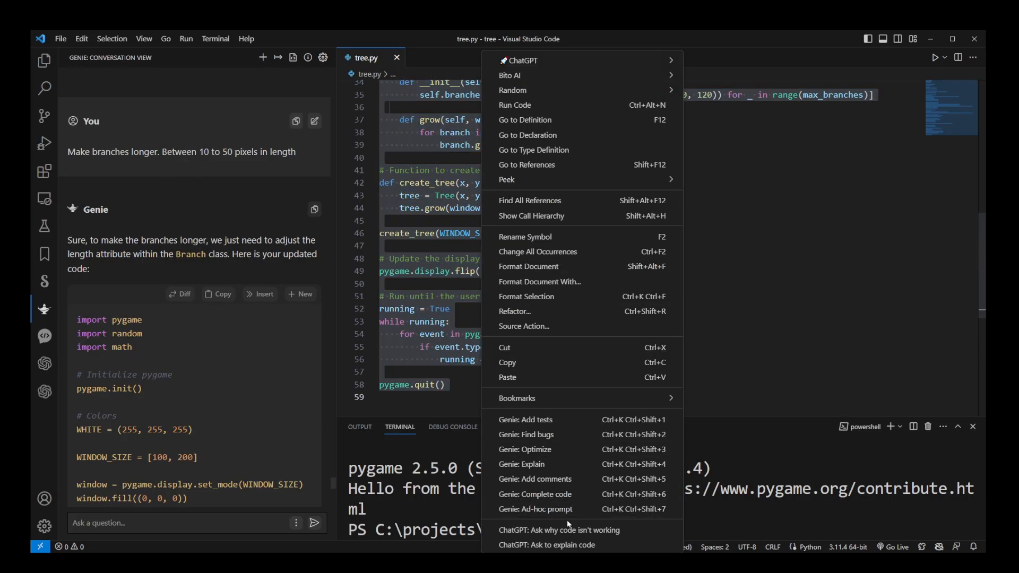
- Ask Genie in an ad-hoc prompt for branches sprouting from branches, not just the tree
left_click(535, 509)
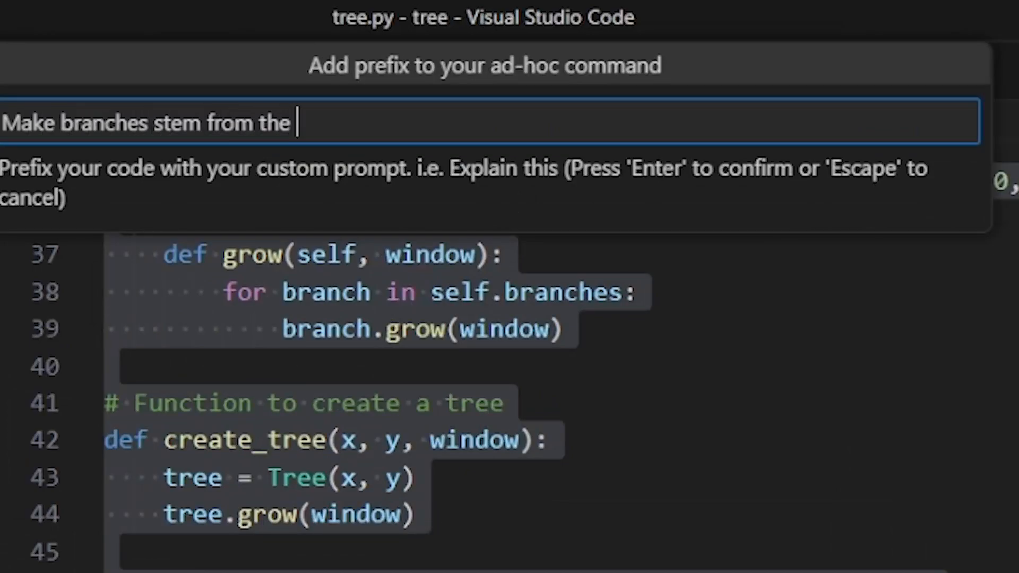
type("branches themselves")
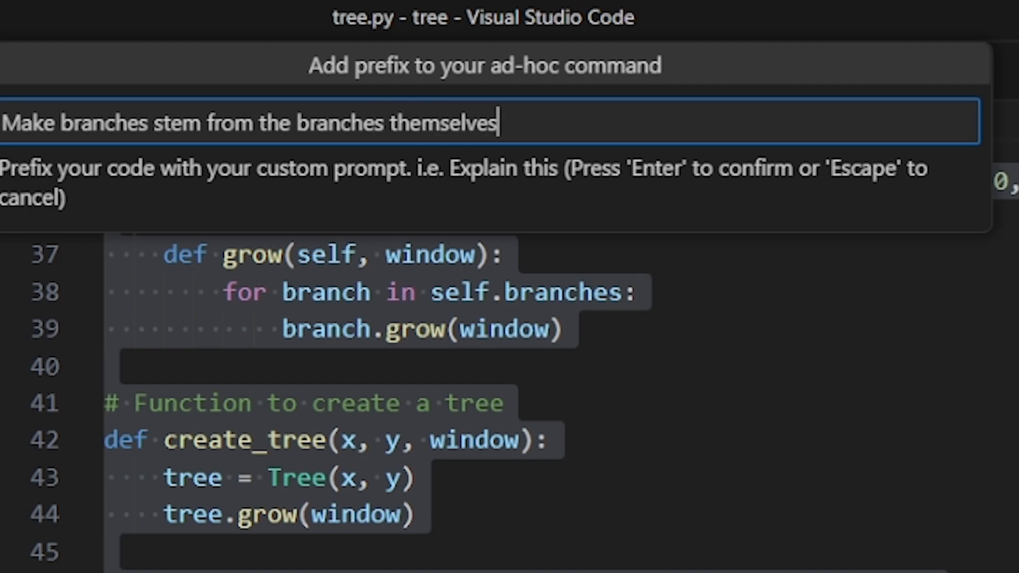
type(". Not just the tre")
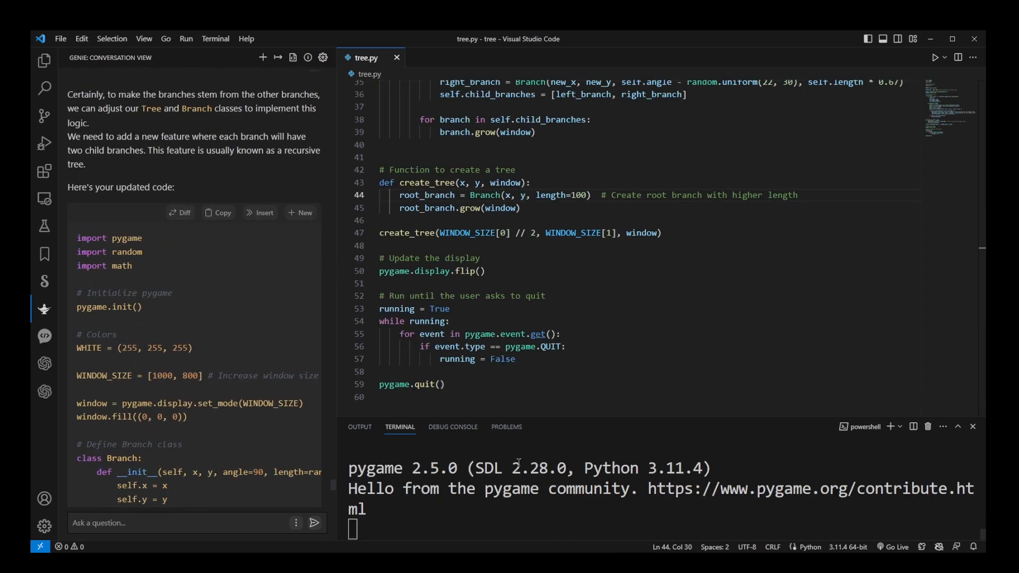
- Run the recursive tree.py to show a white branching fractal tree on black
left_click(935, 58)
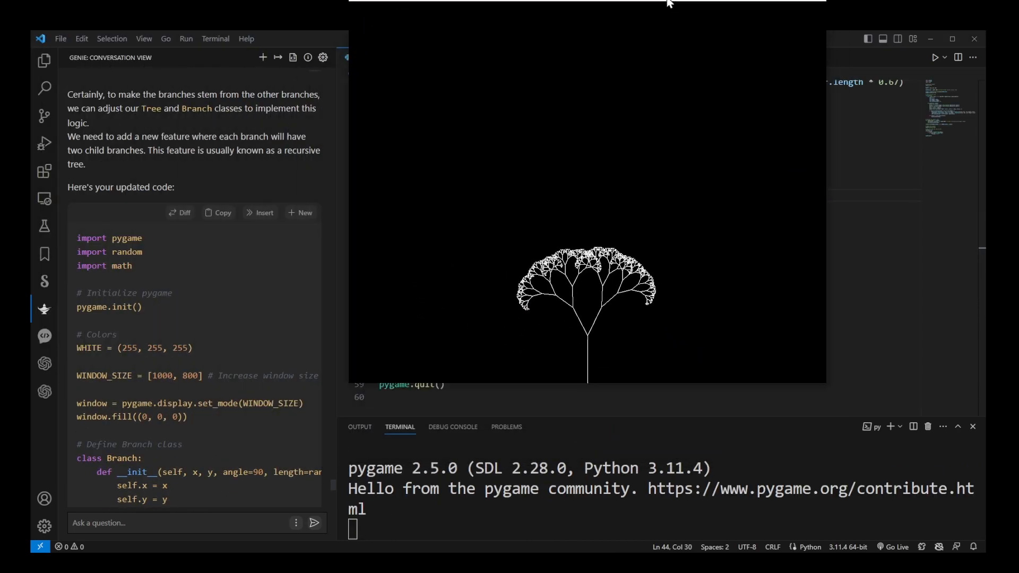